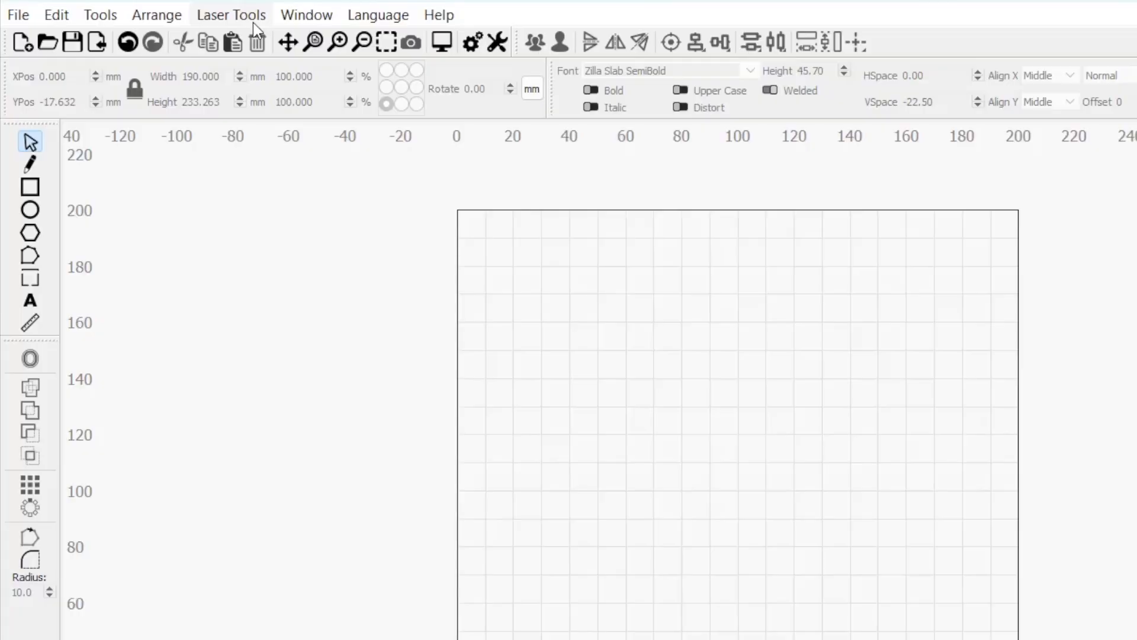
Step: Bring up Rotary Setup from the Laser Tools menu, showing Chuck type on the Y axis
{"action": "left_click", "coordinate": [231, 14]}
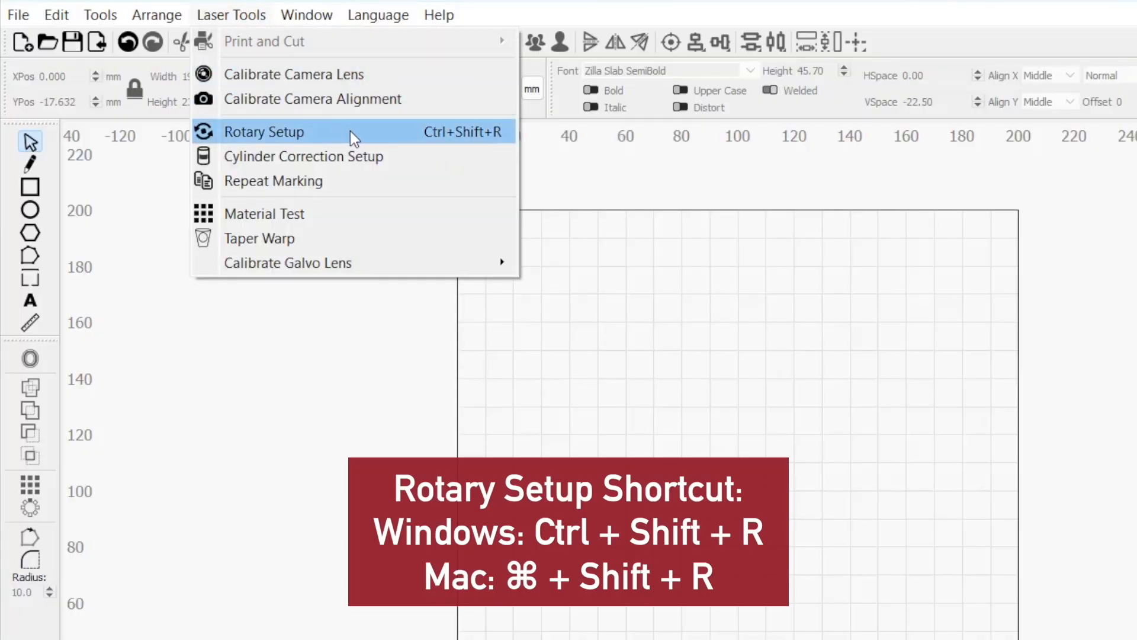
{"action": "left_click", "coordinate": [264, 132]}
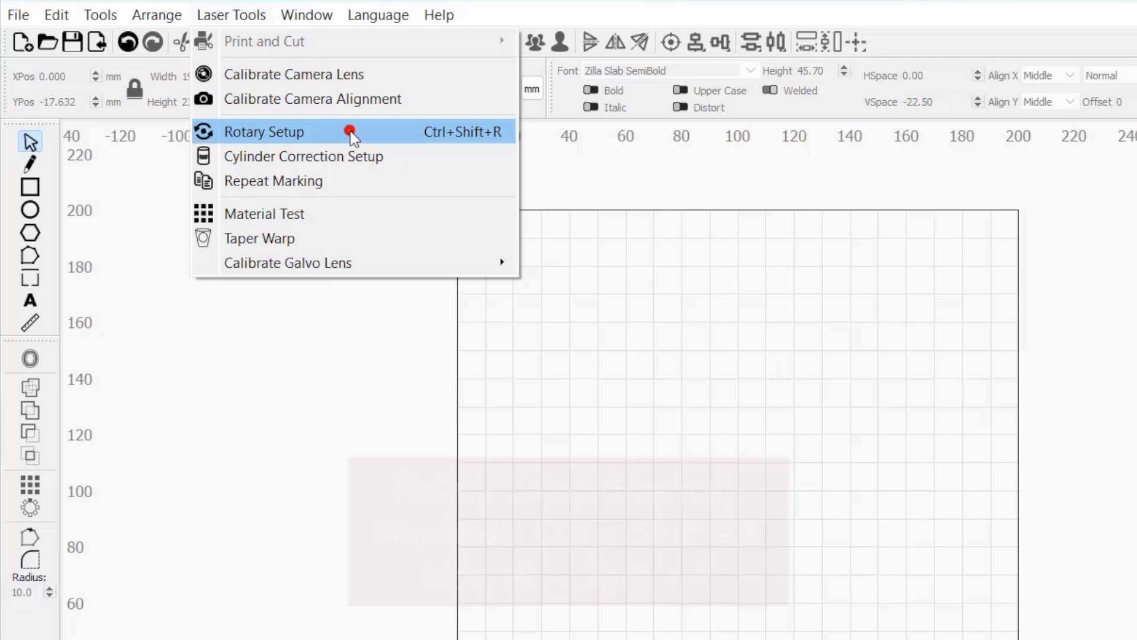
{"action": "left_click", "coordinate": [266, 132]}
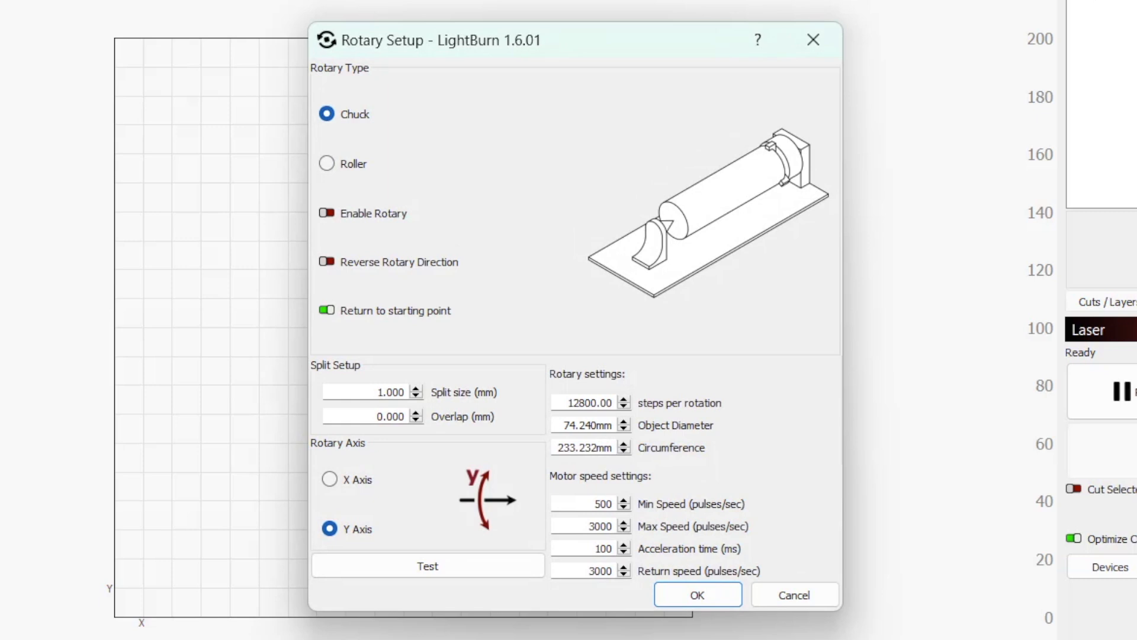
{"action": "mouse_move", "coordinate": [303, 135]}
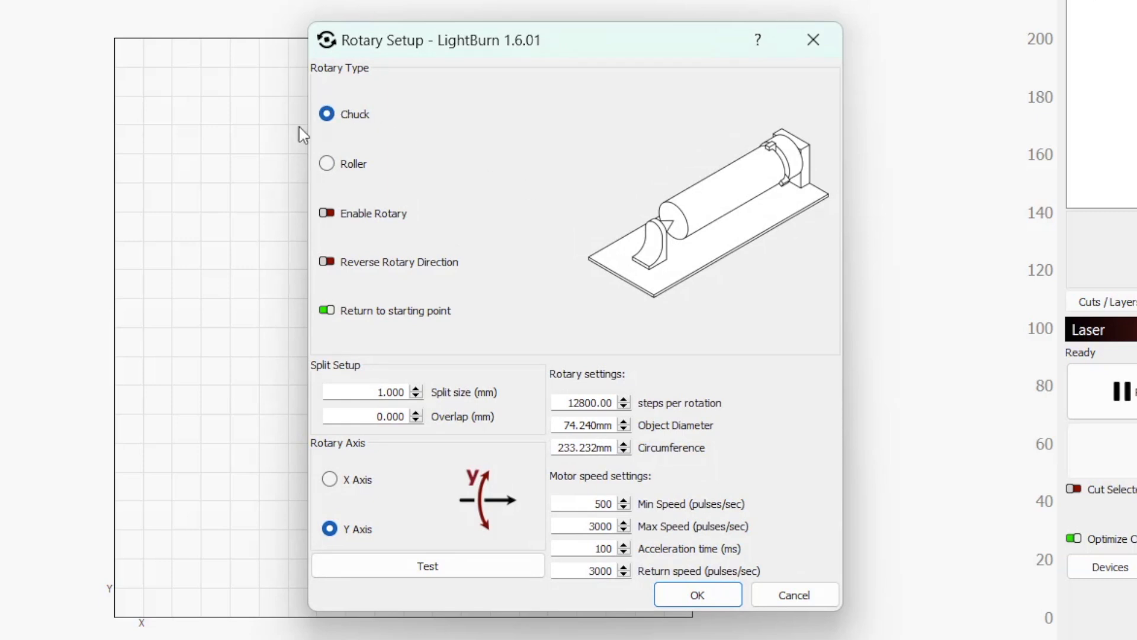
{"action": "mouse_move", "coordinate": [384, 108]}
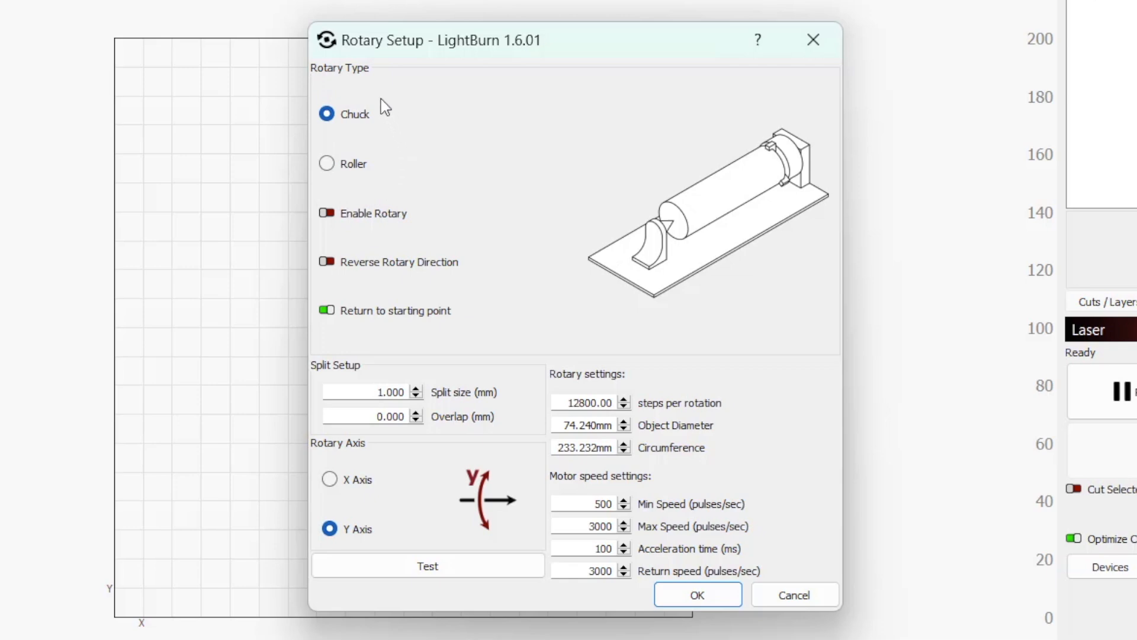
{"action": "mouse_move", "coordinate": [357, 198]}
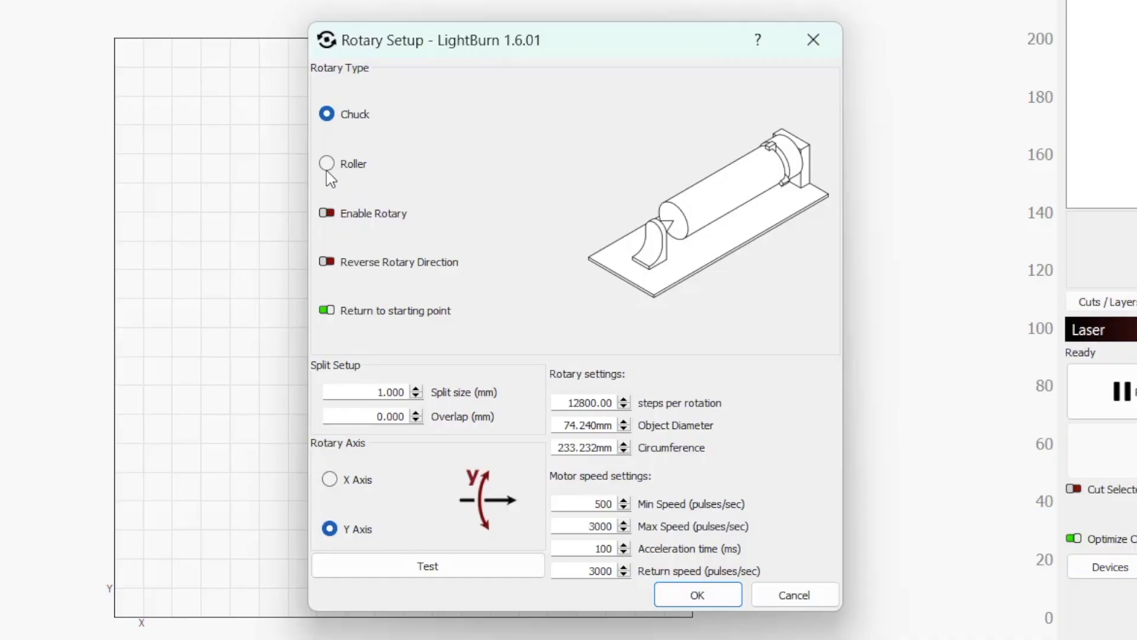
{"action": "left_click", "coordinate": [327, 158]}
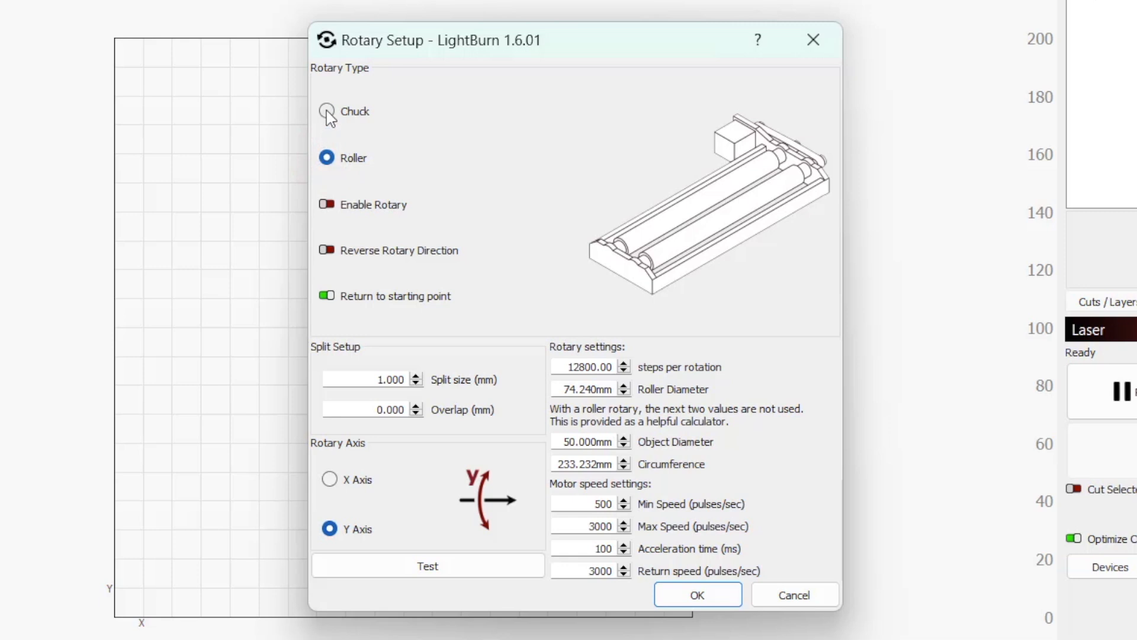
{"action": "left_click", "coordinate": [327, 114]}
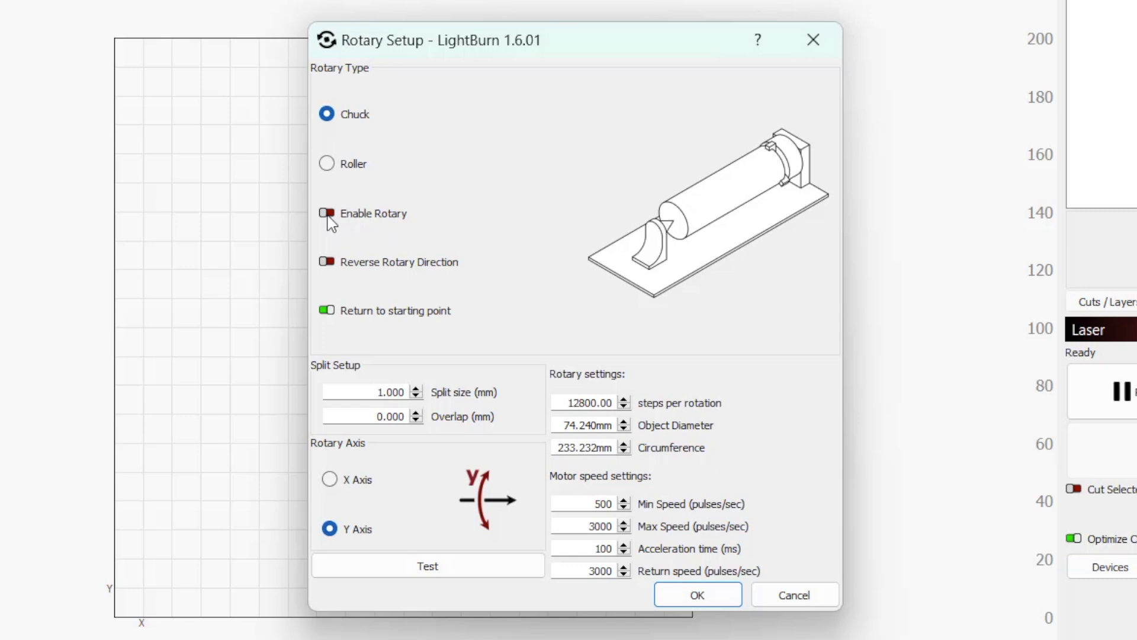
{"action": "left_click", "coordinate": [325, 213]}
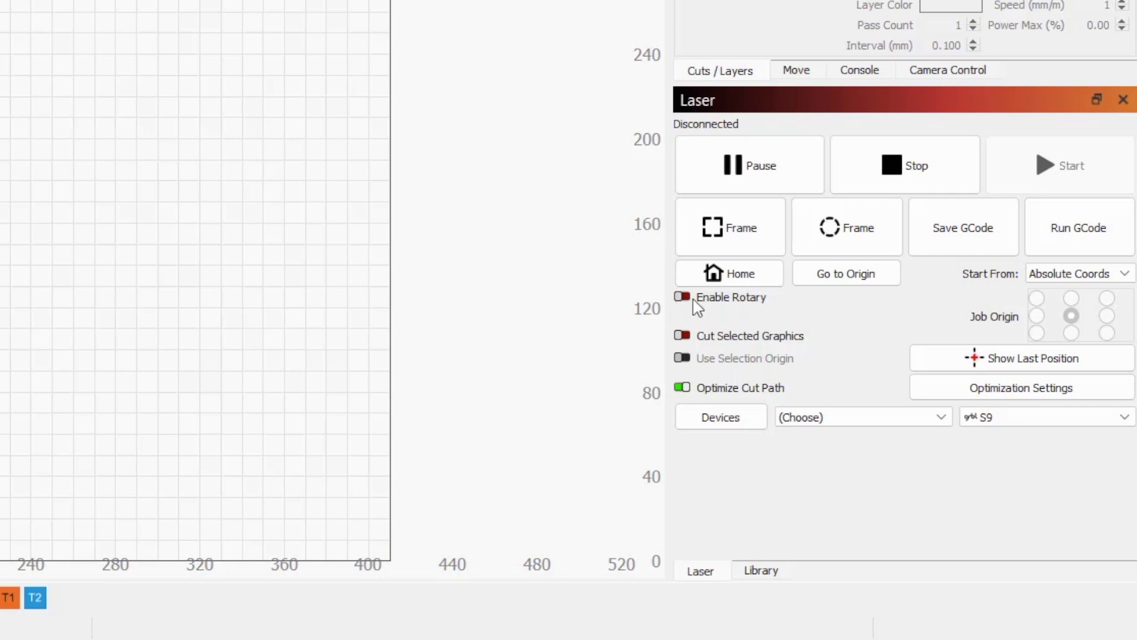
Step: Enable rotary, then switch on 'Show rotary enable on main window' in the display settings
{"action": "left_click", "coordinate": [681, 297]}
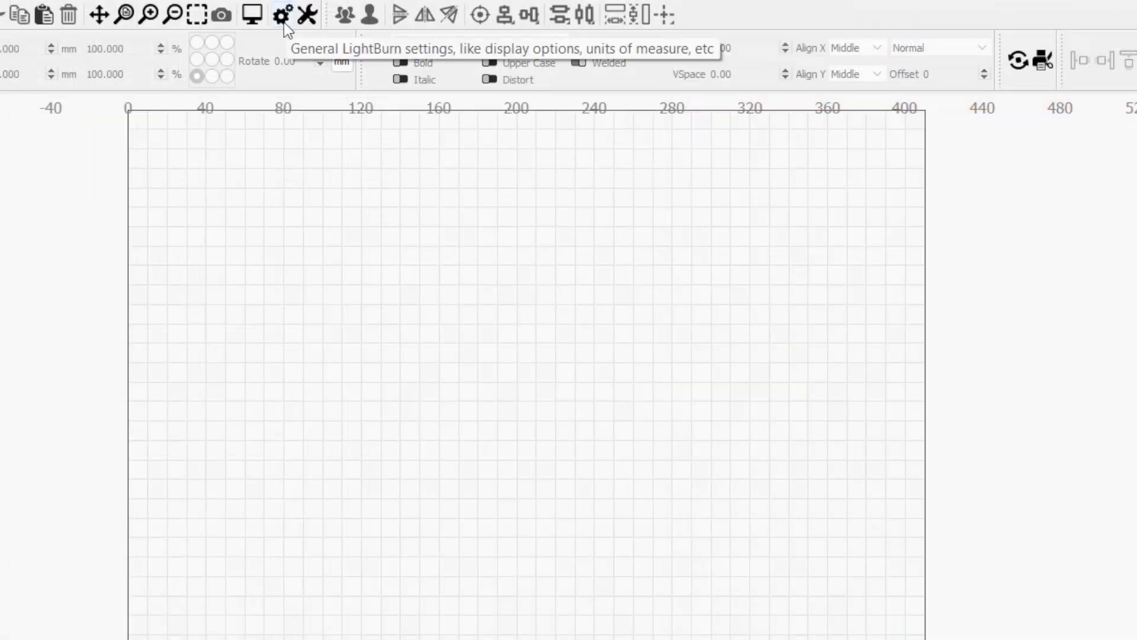
{"action": "left_click", "coordinate": [282, 15]}
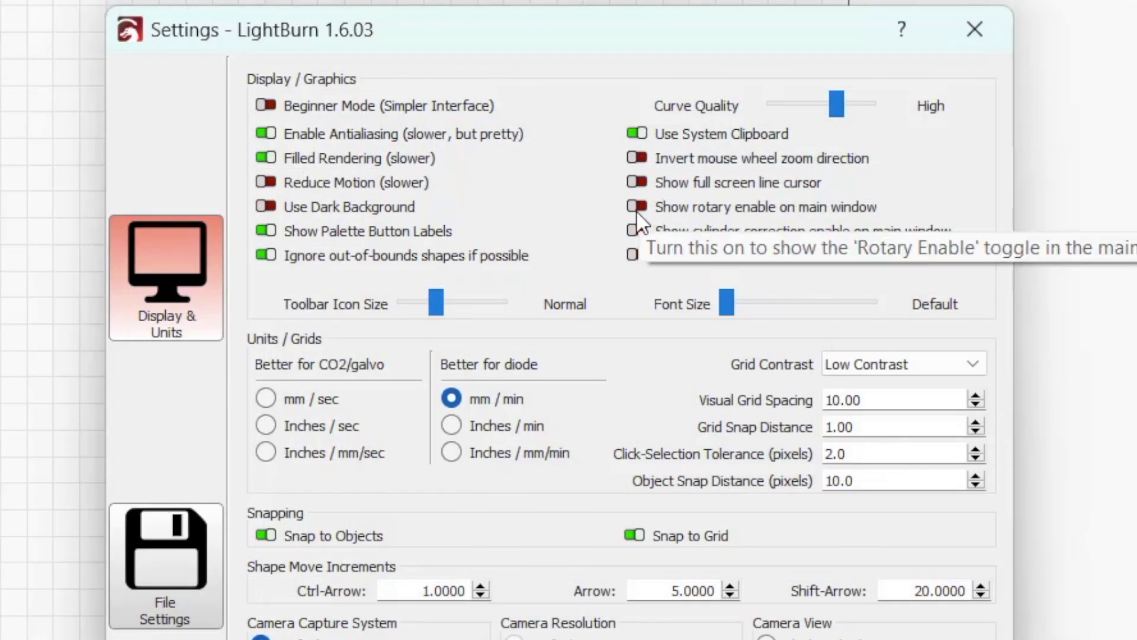
{"action": "left_click", "coordinate": [635, 206]}
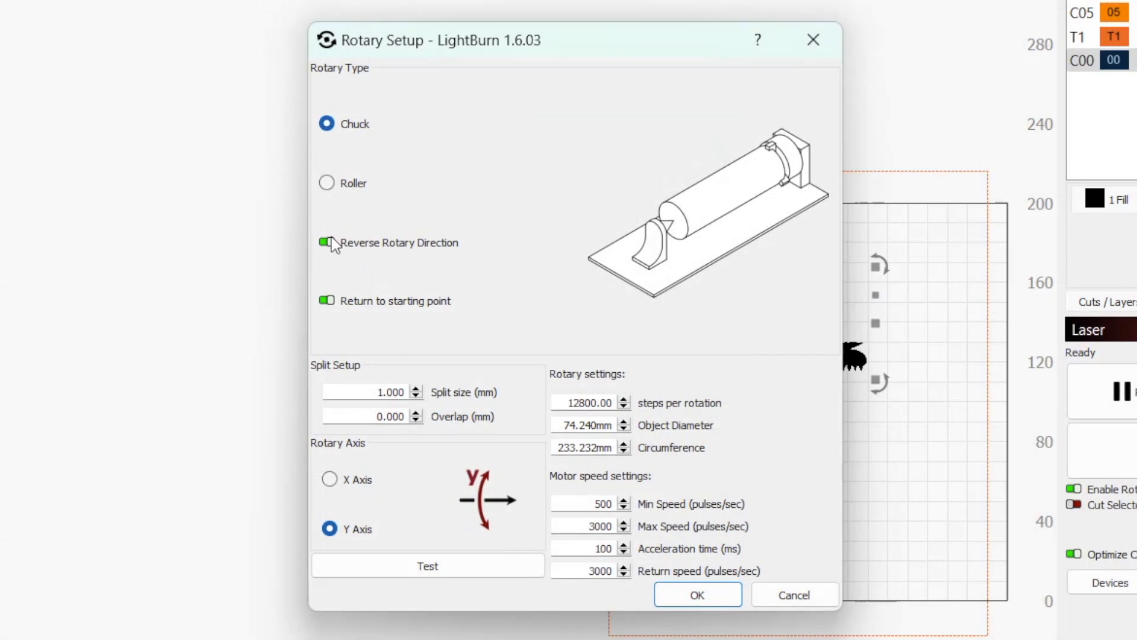
{"action": "mouse_move", "coordinate": [326, 242]}
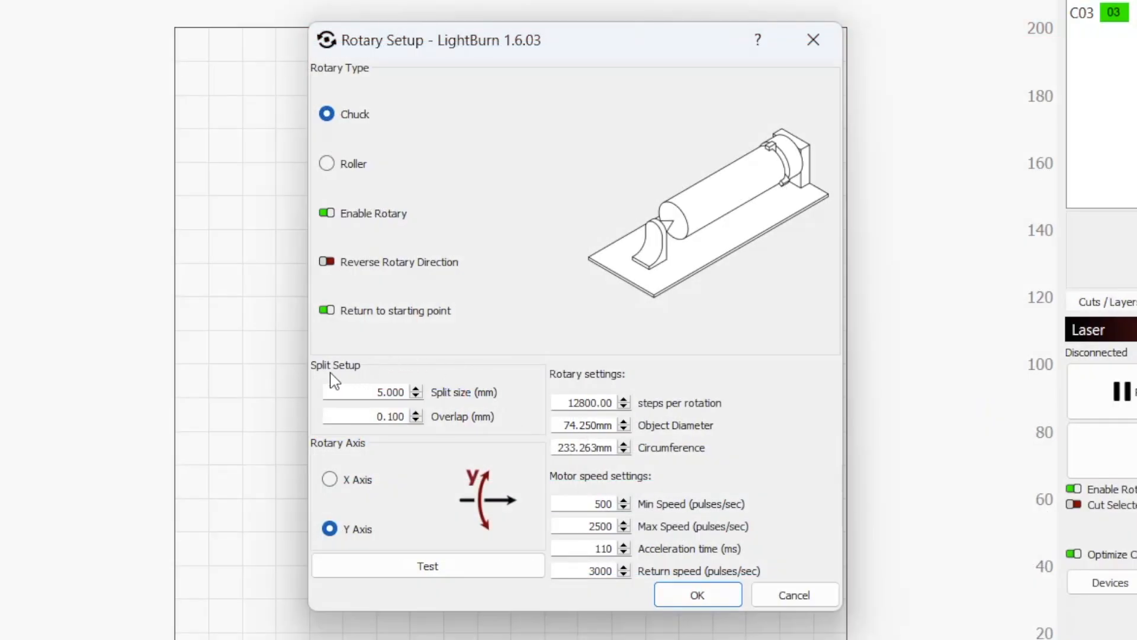
{"action": "mouse_move", "coordinate": [373, 443]}
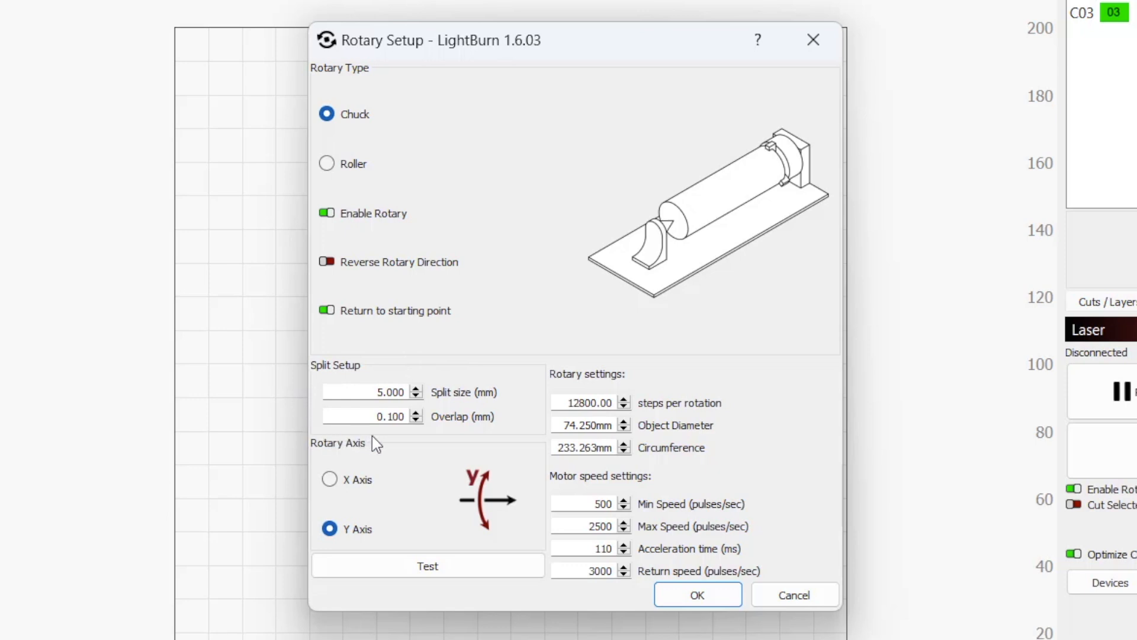
{"action": "mouse_move", "coordinate": [456, 437]}
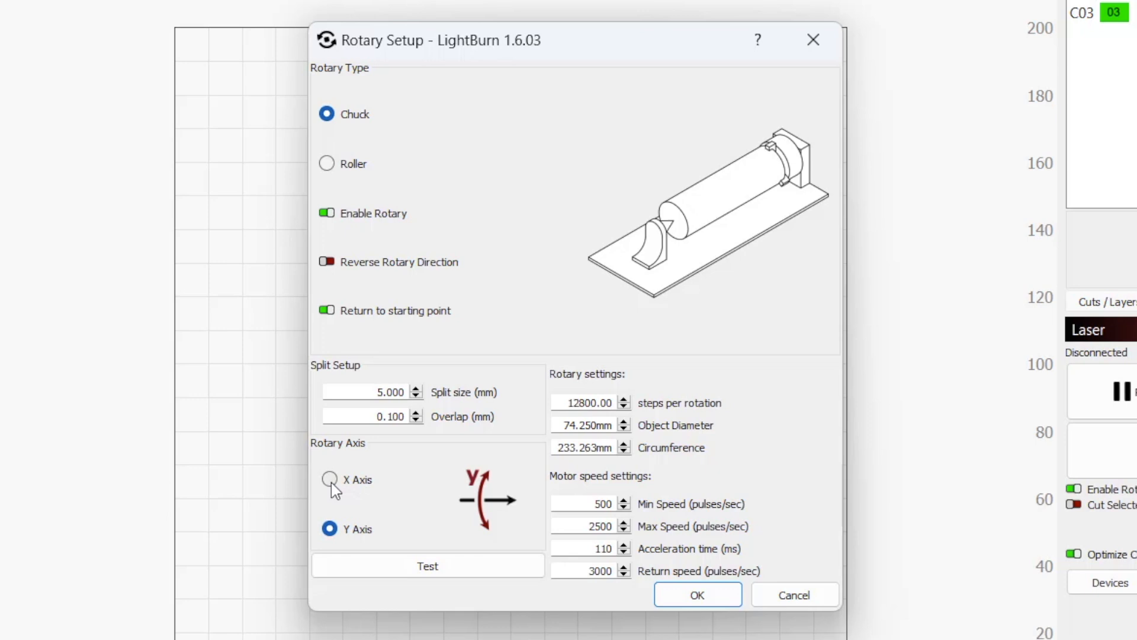
Step: Switch the chuck rotary's axis to X with 5 mm split and 0.1 mm overlap
{"action": "left_click", "coordinate": [328, 480]}
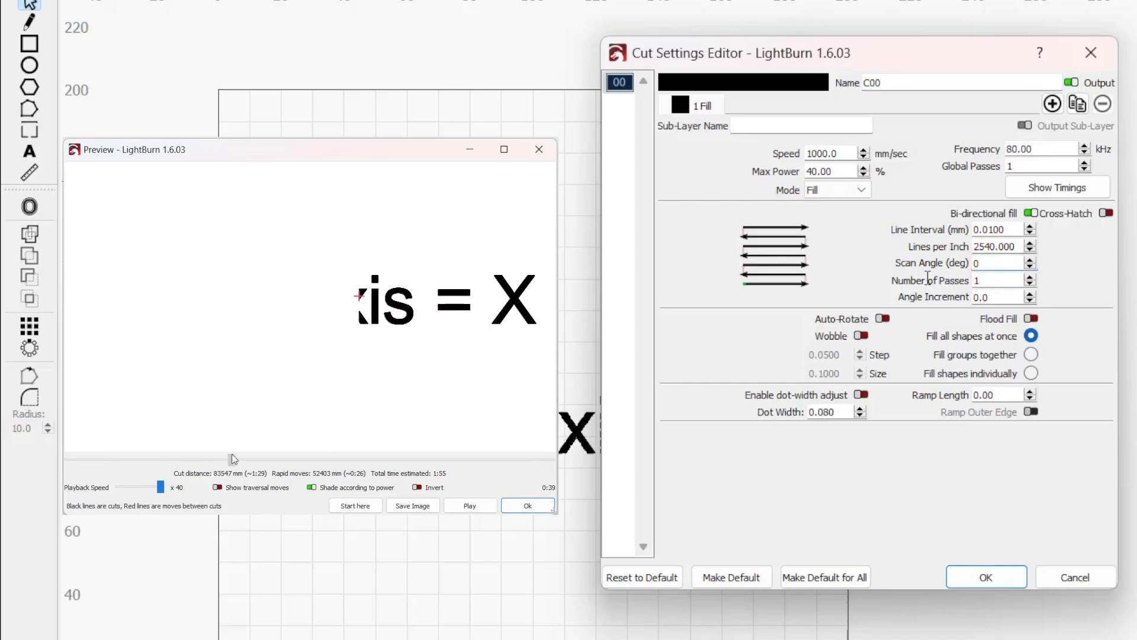
Step: Set layer C00 scan angle to 90, start the job and acknowledge the scan-angle warning
{"action": "type", "text": "90"}
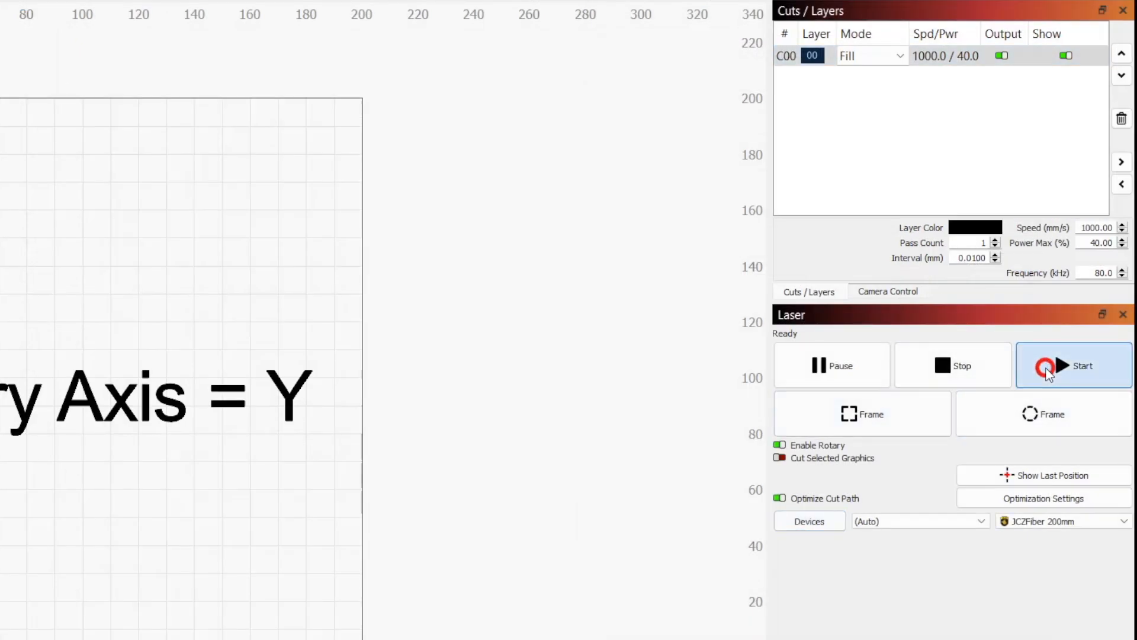
{"action": "left_click", "coordinate": [1074, 366]}
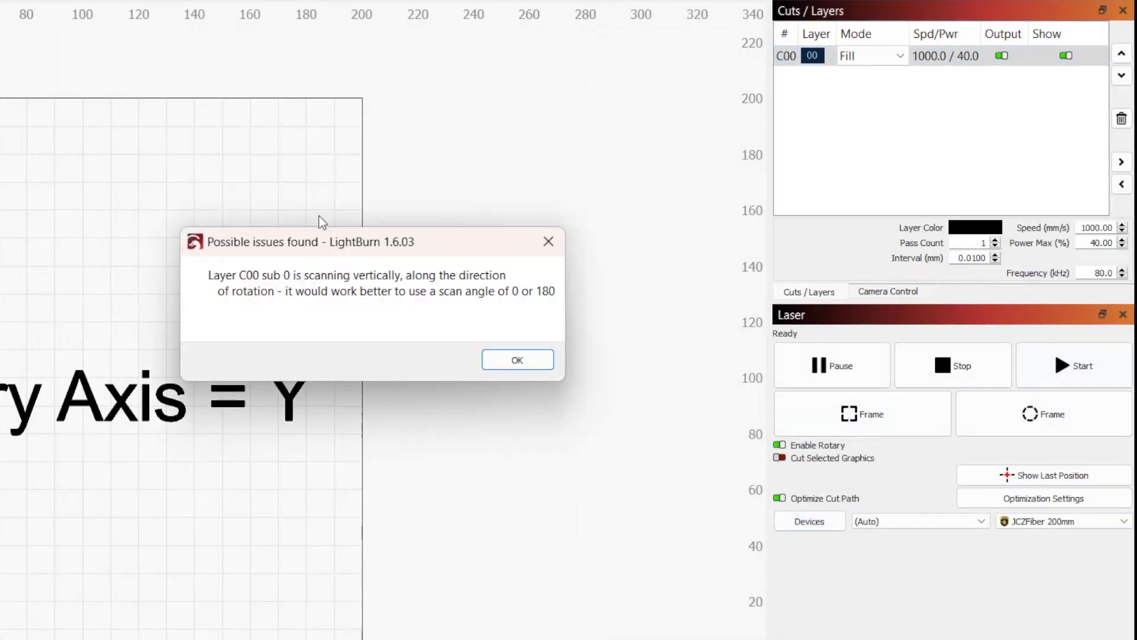
{"action": "mouse_move", "coordinate": [650, 339]}
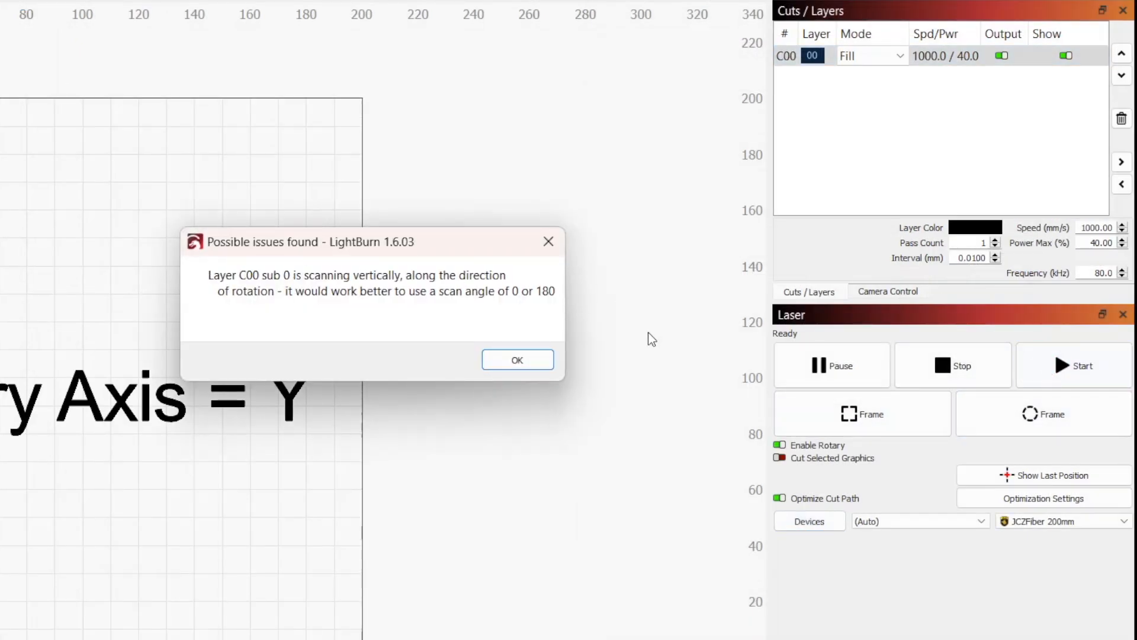
{"action": "left_click", "coordinate": [517, 360]}
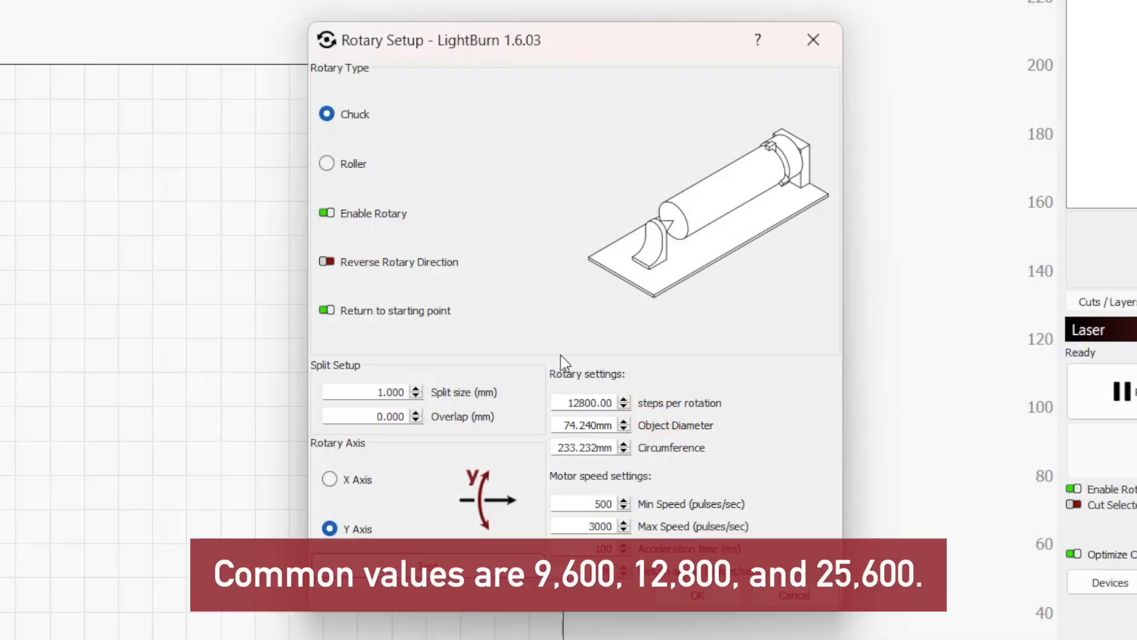
{"action": "mouse_move", "coordinate": [721, 413]}
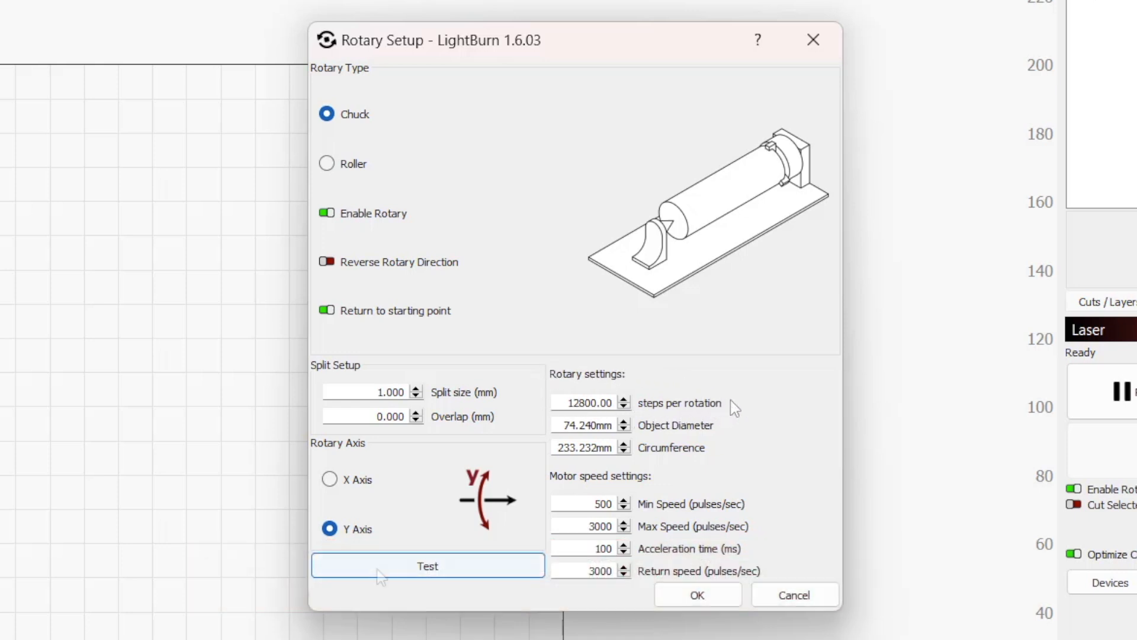
Step: Run a test rotation of the chuck rotary at 12800 steps per rotation on Y
{"action": "left_click", "coordinate": [427, 566]}
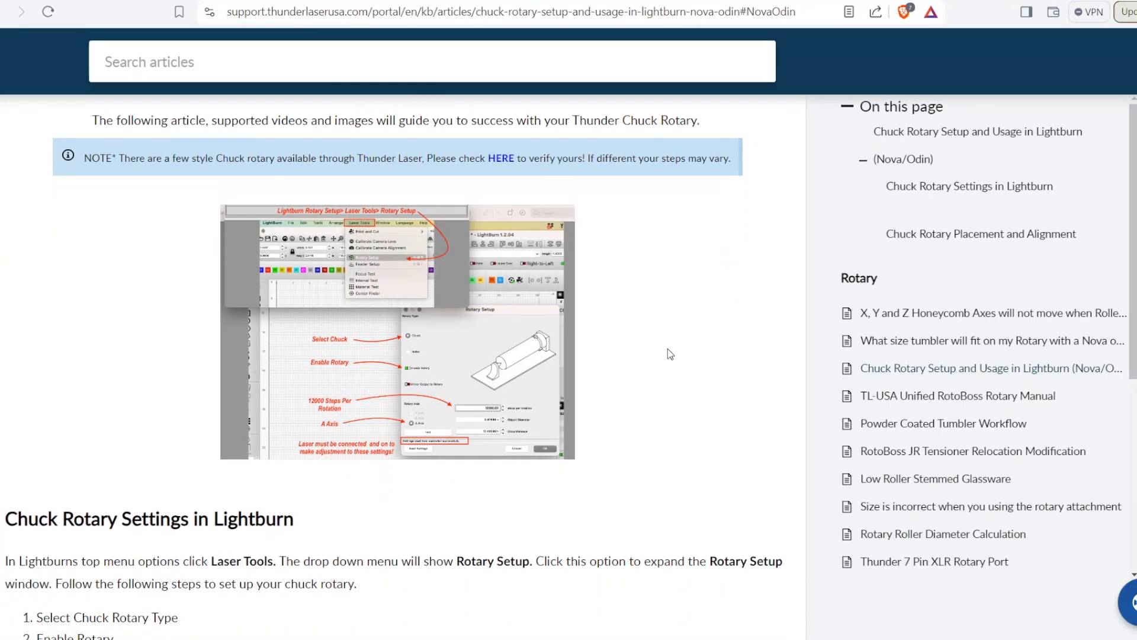
Step: Scroll the Thunder Laser guide to the 'Chuck Rotary Settings in Lightburn' steps
{"action": "scroll", "scroll_direction": "down", "scroll_amount": 3}
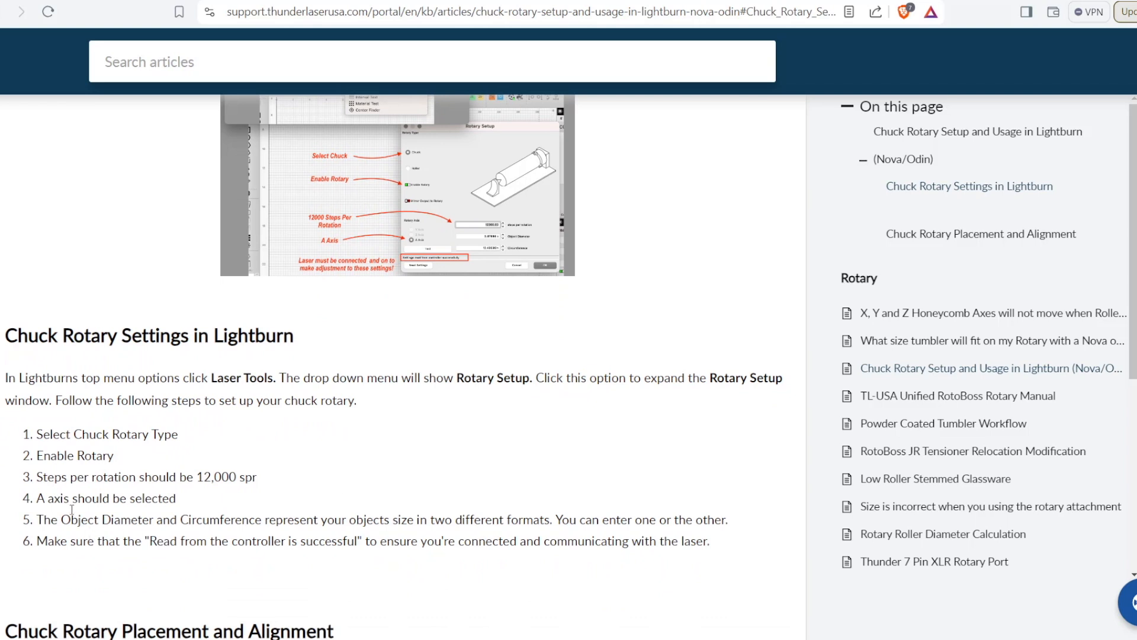
{"action": "mouse_move", "coordinate": [177, 485]}
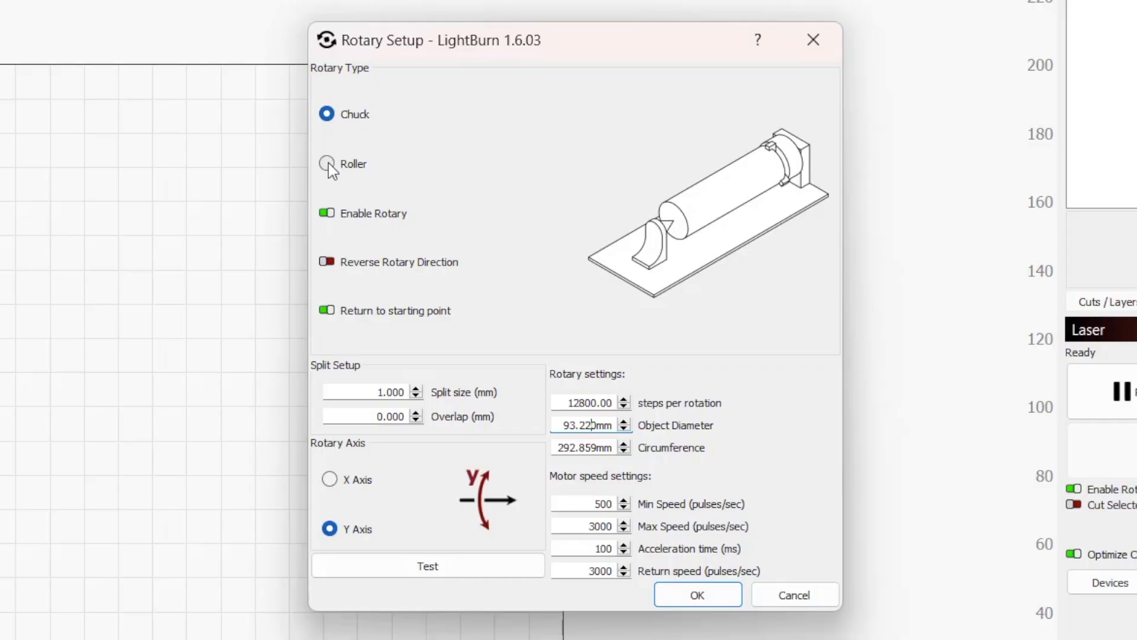
Step: Change the rotary type and enter an object diameter of 35.4 mm
{"action": "left_click", "coordinate": [327, 159]}
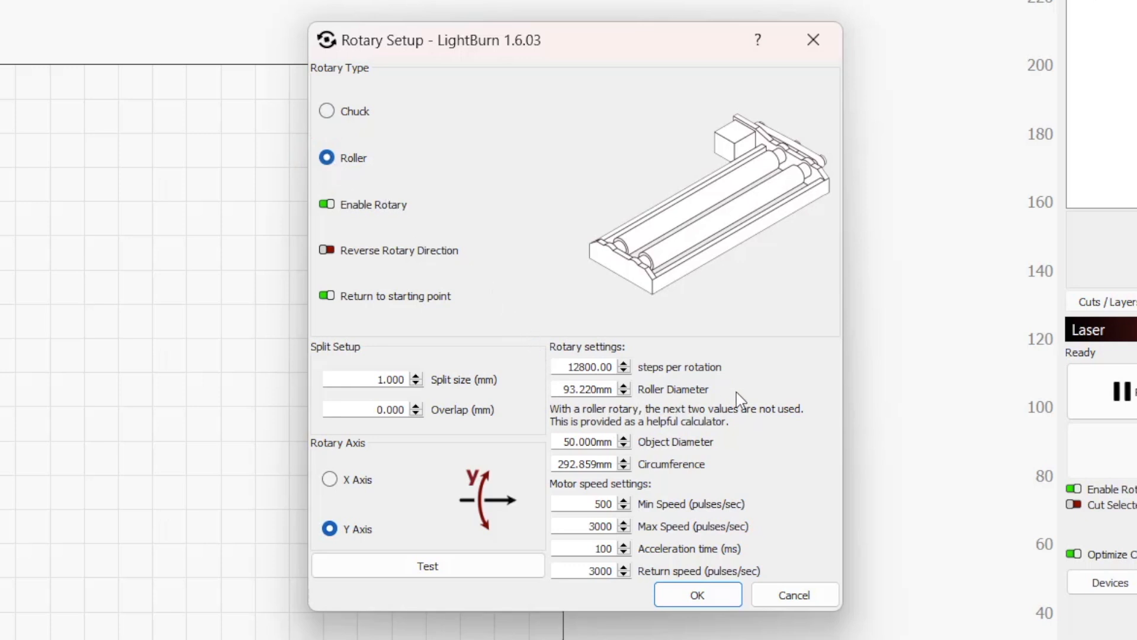
{"action": "mouse_move", "coordinate": [606, 407]}
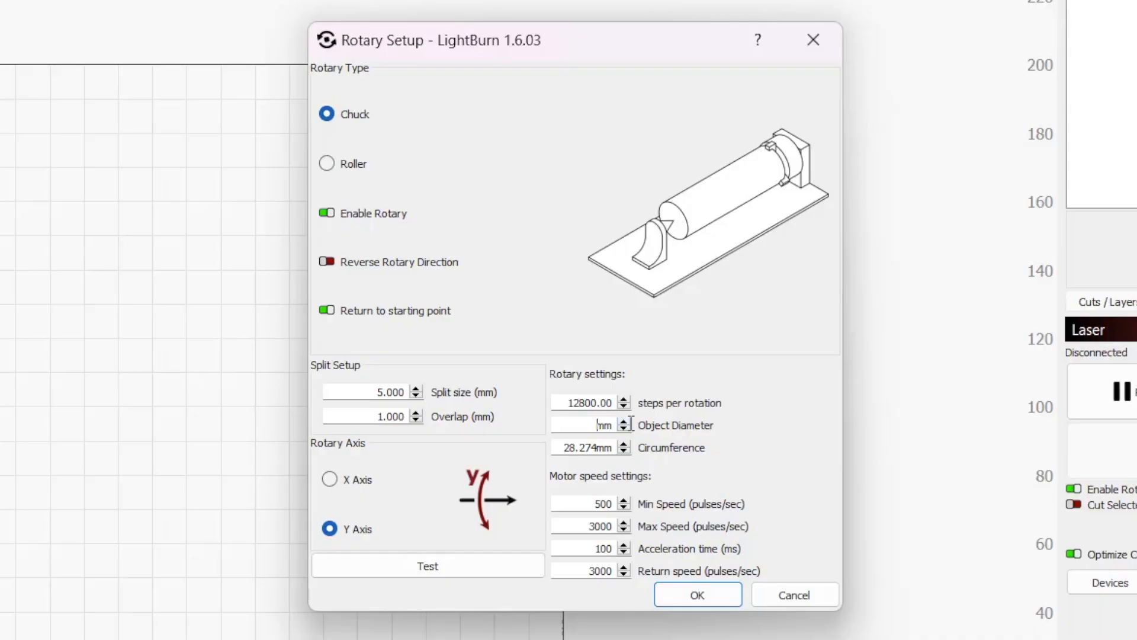
{"action": "type", "text": "35"}
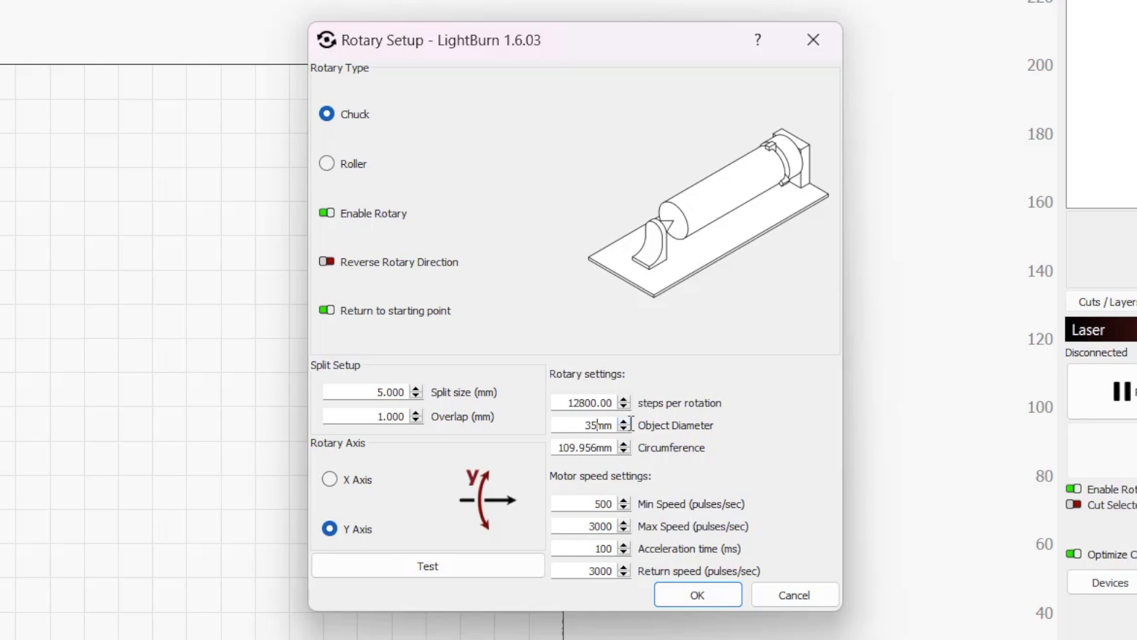
{"action": "type", "text": "35.4"}
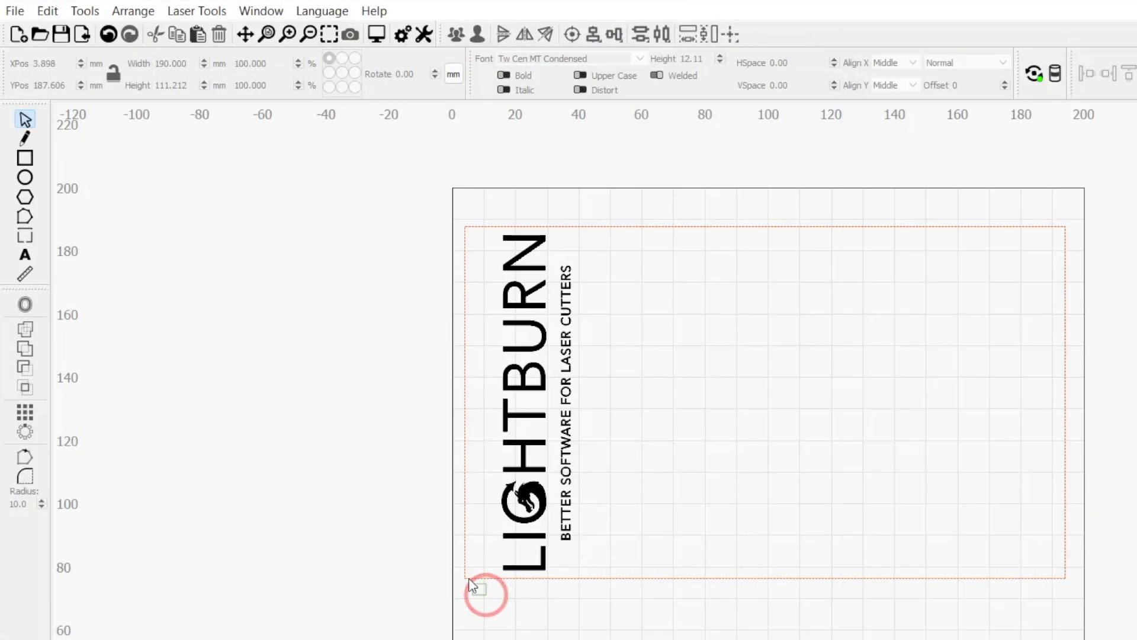
Step: Leave Rotary Setup and return to the canvas with the LightBurn logo design
{"action": "left_click", "coordinate": [477, 589]}
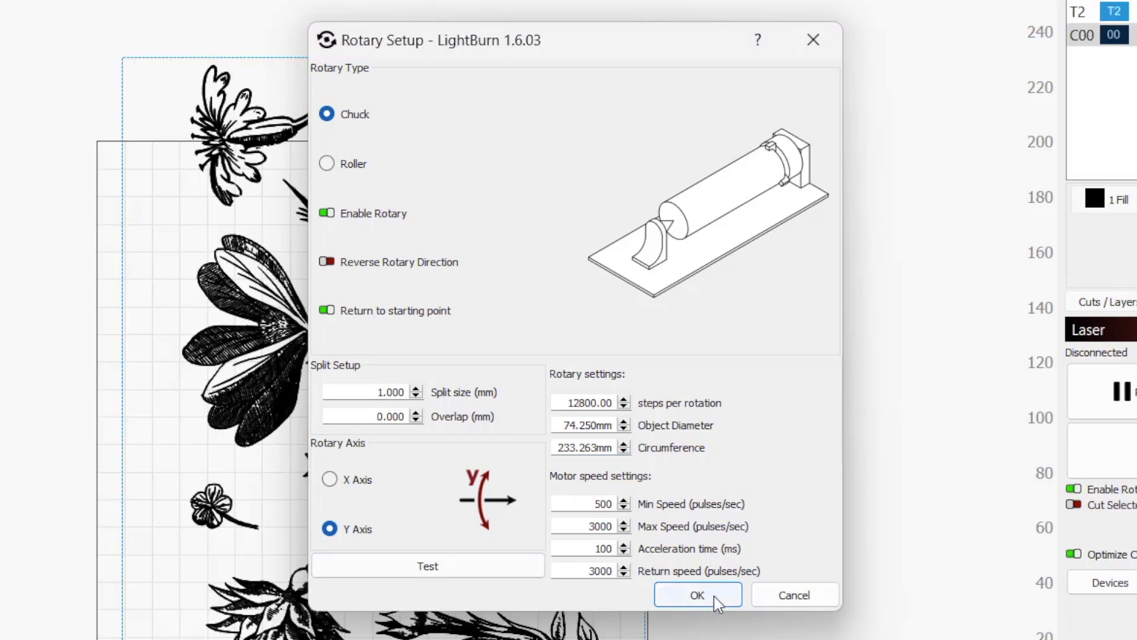
{"action": "mouse_move", "coordinate": [534, 475]}
{"action": "type", "text": "110"}
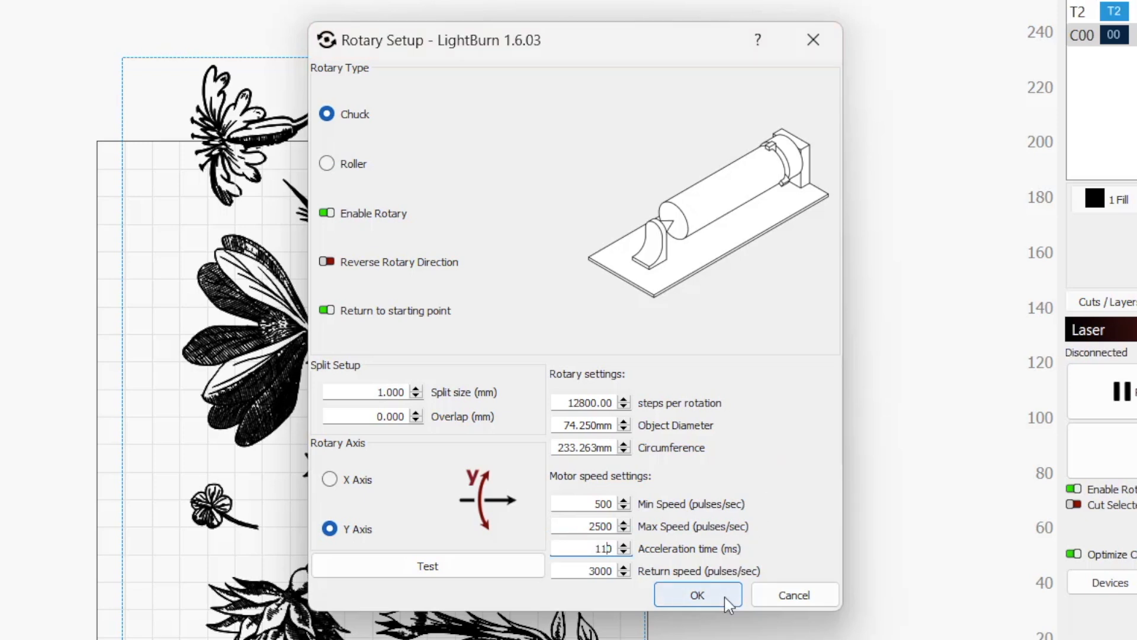
Step: Apply the rotary's 2500 max speed and 110 ms acceleration time with OK
{"action": "left_click", "coordinate": [695, 595]}
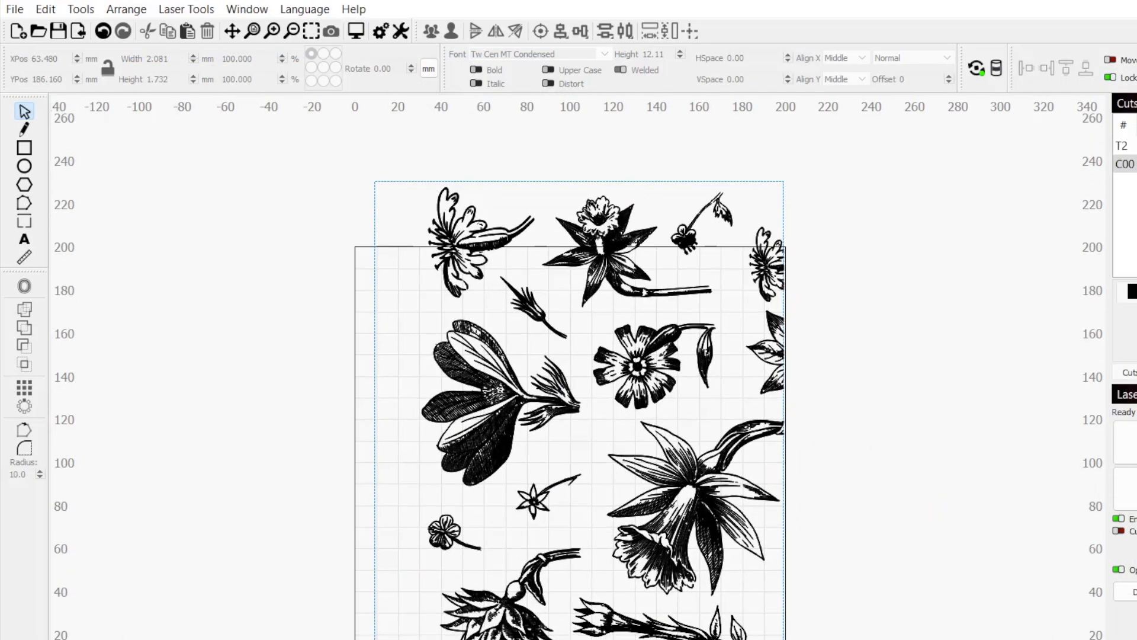
Step: Select the flower artwork, reading 190 by 233.263 mm in the toolbar
{"action": "left_click", "coordinate": [580, 345]}
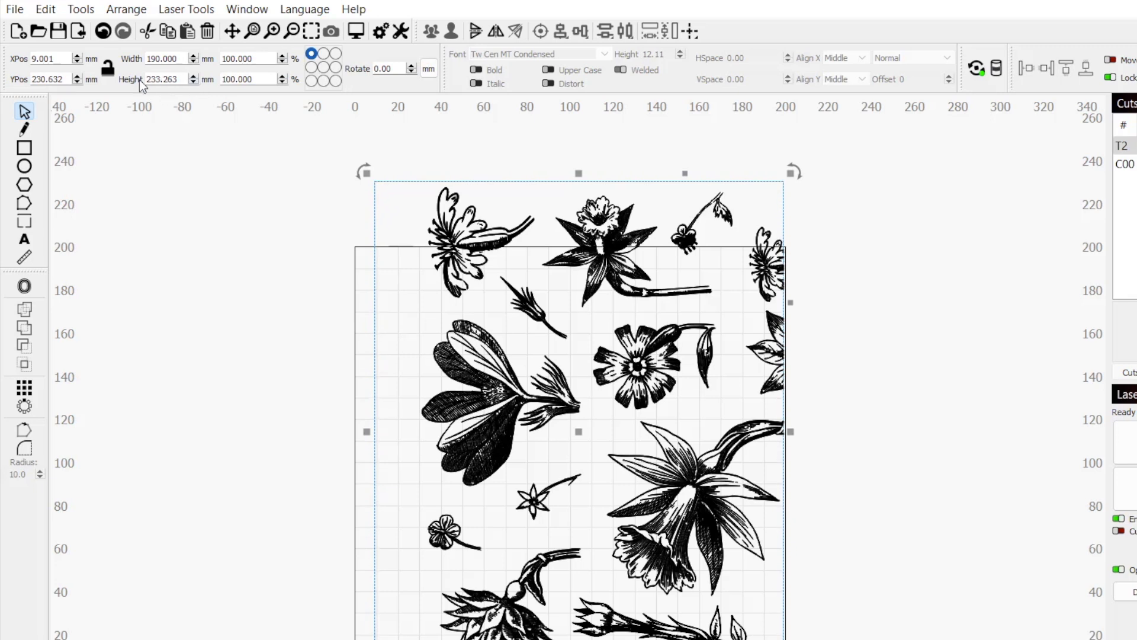
{"action": "mouse_move", "coordinate": [206, 116]}
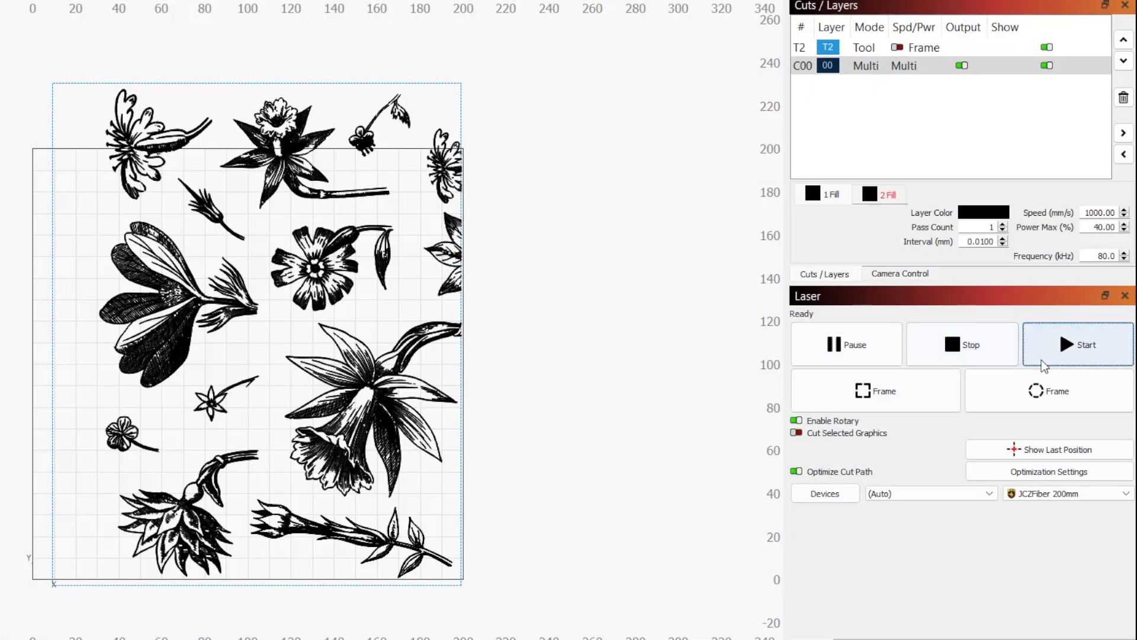
Step: Start the flower job so the Rotary Marking dialog comes up
{"action": "left_click", "coordinate": [1086, 343]}
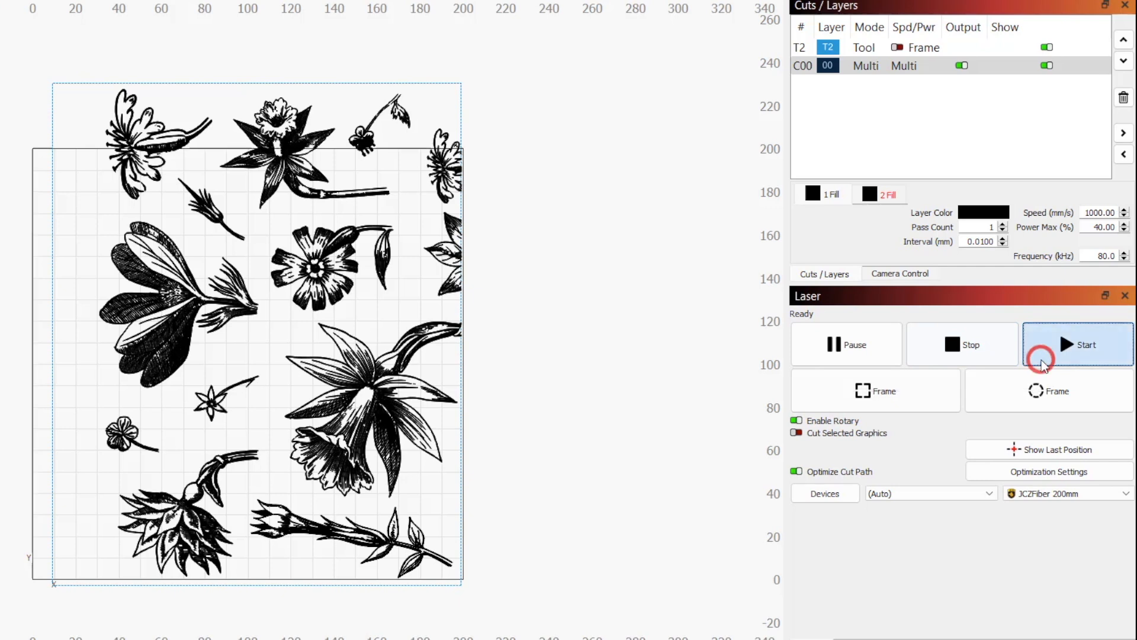
{"action": "left_click", "coordinate": [1077, 344]}
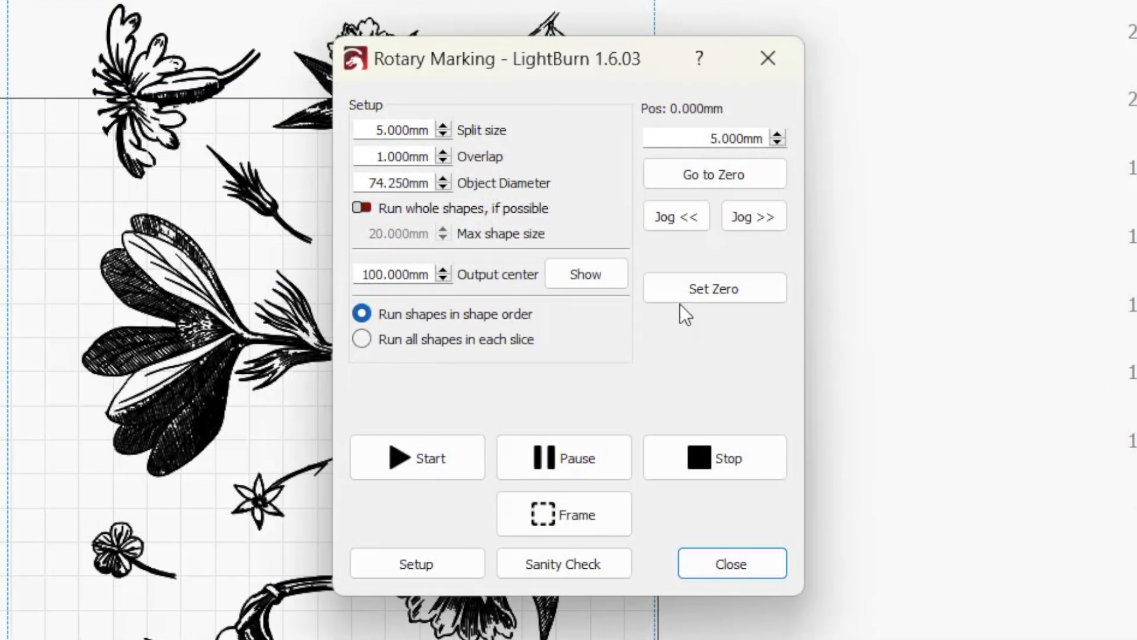
{"action": "mouse_move", "coordinate": [356, 163]}
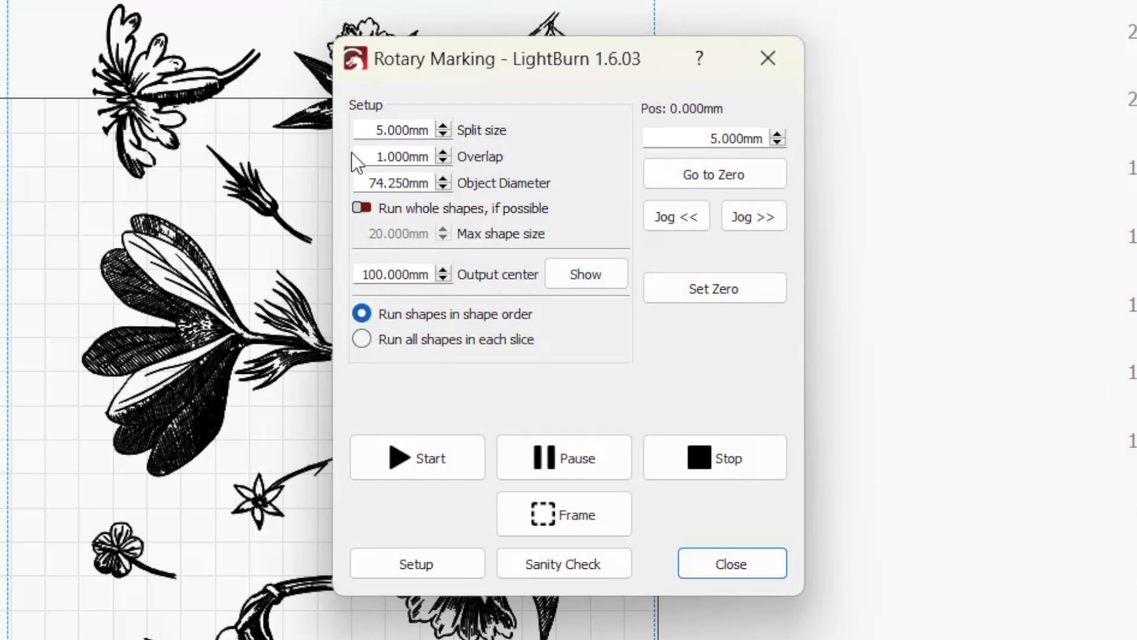
{"action": "mouse_move", "coordinate": [523, 134]}
{"action": "type", "text": "0.000"}
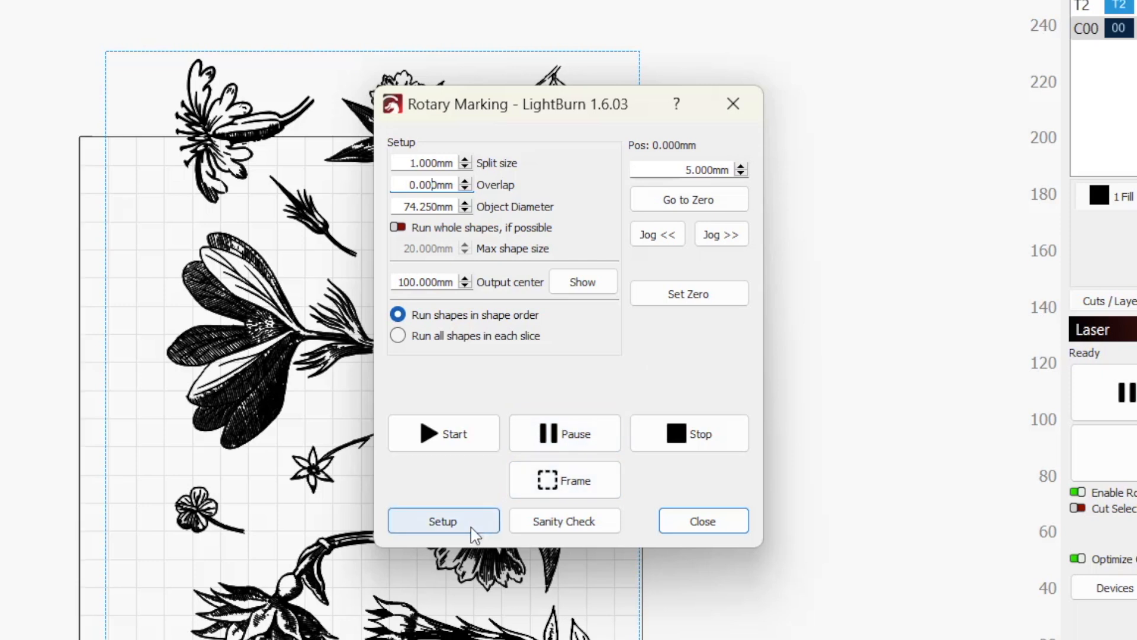
Step: Set split size 1 mm with overlap 0 and confirm the rotary setup settings unchanged
{"action": "left_click", "coordinate": [443, 521]}
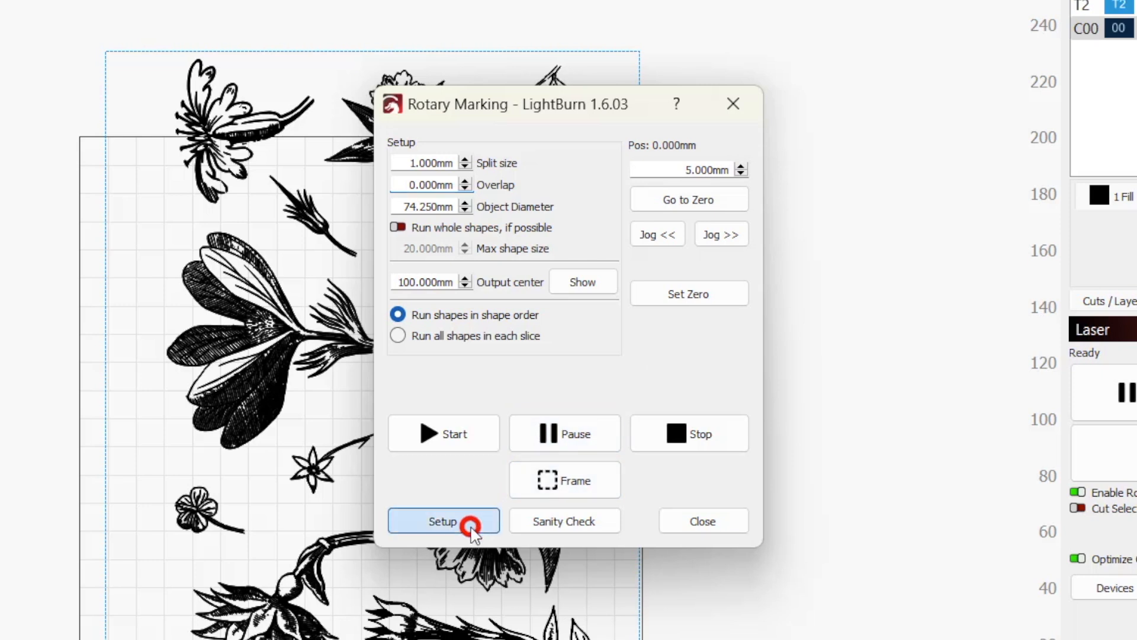
{"action": "left_click", "coordinate": [443, 521]}
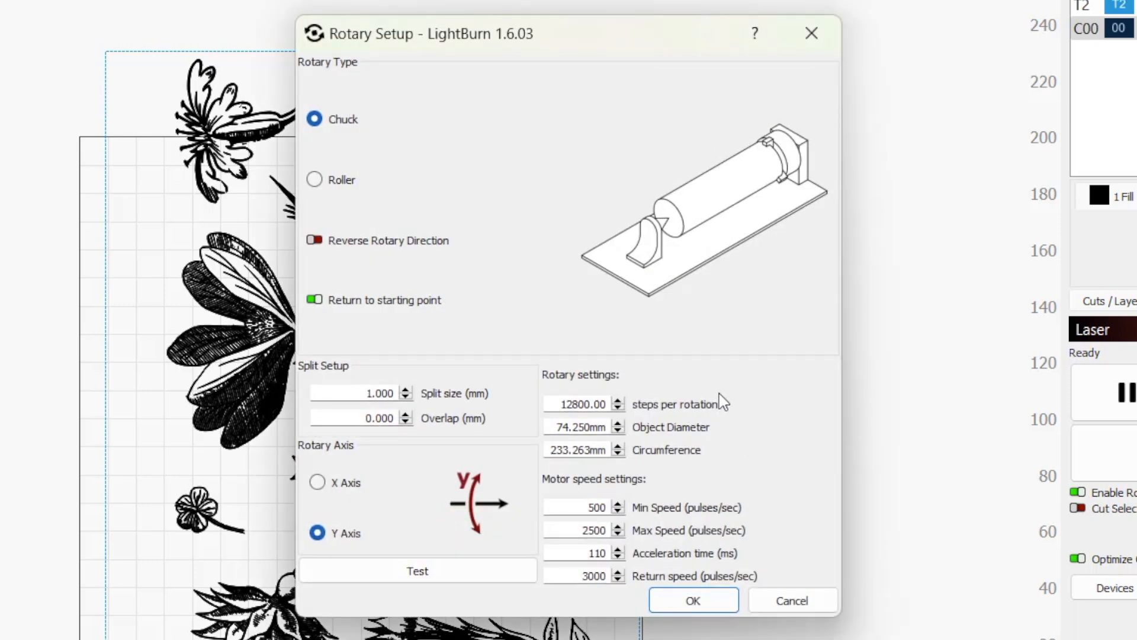
{"action": "left_click", "coordinate": [693, 599]}
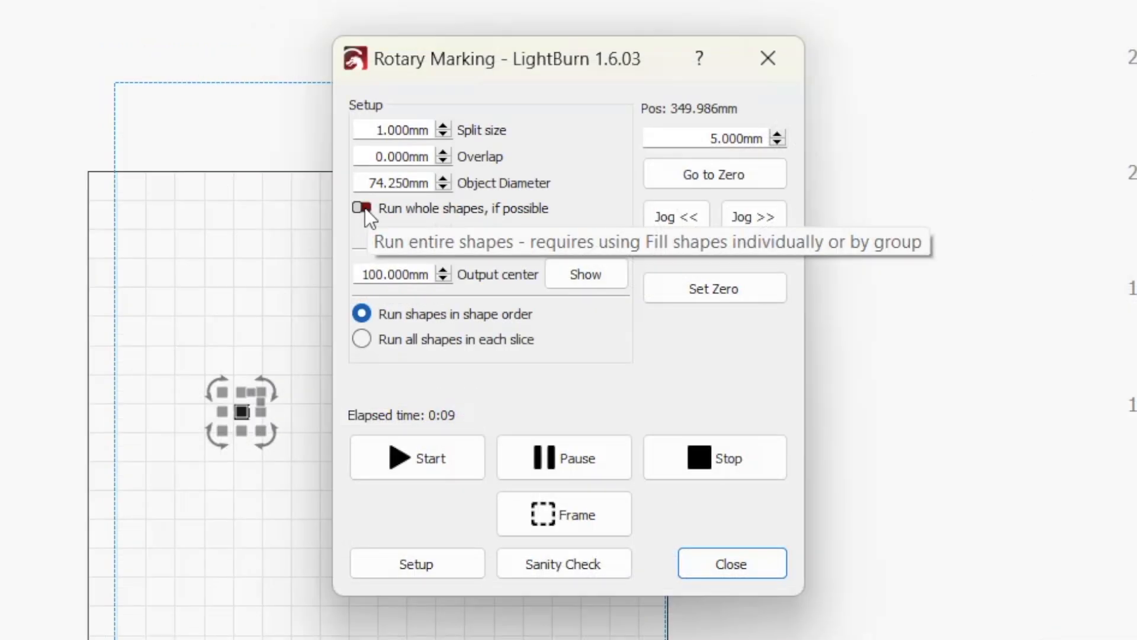
Step: Enable 'Run whole shapes, if possible' and enter the max shape size value
{"action": "left_click", "coordinate": [362, 208]}
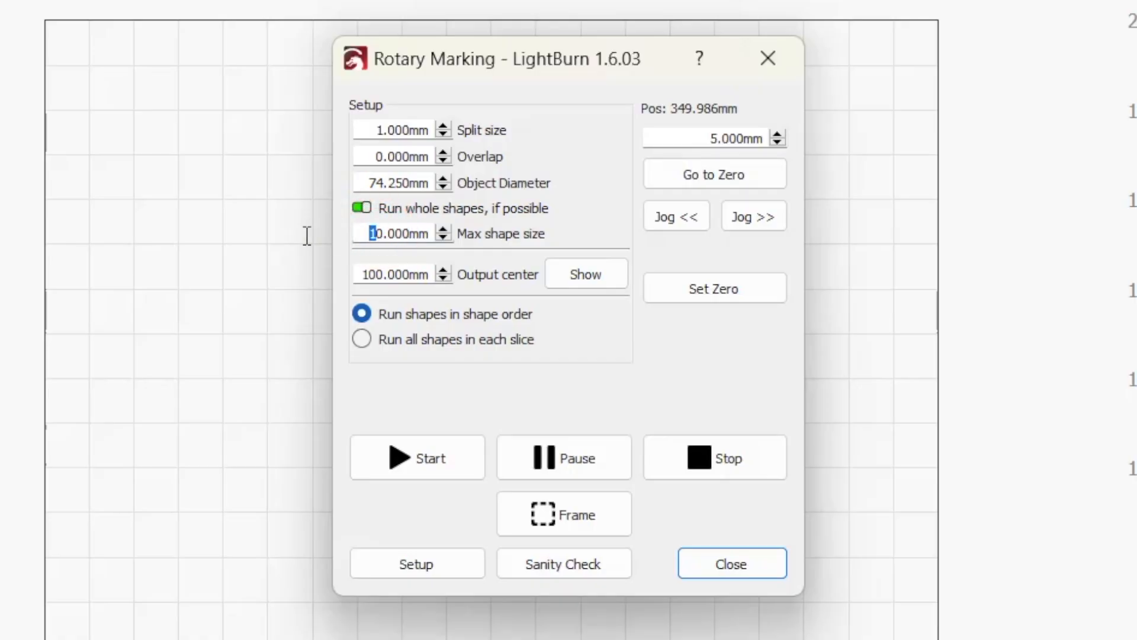
{"action": "type", "text": "20.000"}
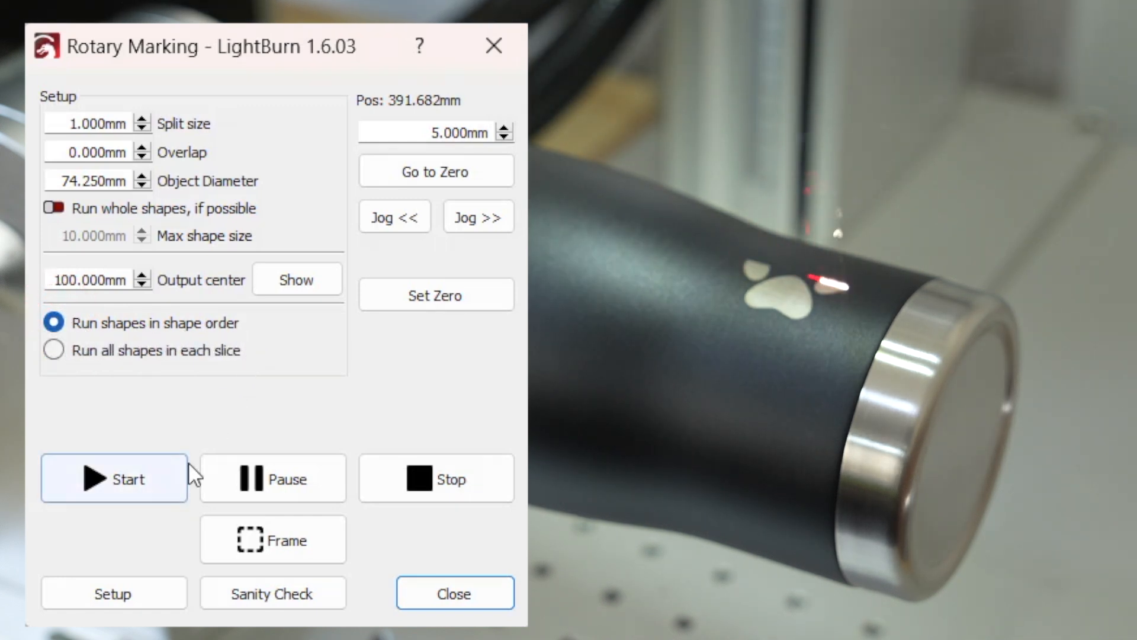
Step: Engrave the paw print on the tumbler, then select 'Run all shapes in each slice'
{"action": "left_click", "coordinate": [114, 478]}
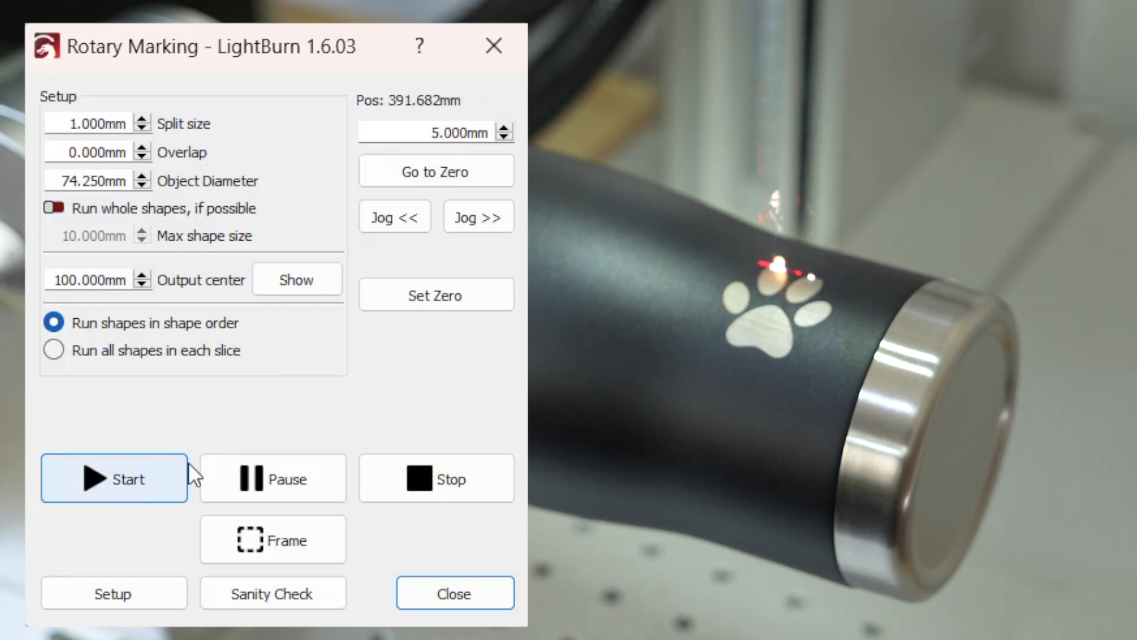
{"action": "left_click", "coordinate": [113, 478]}
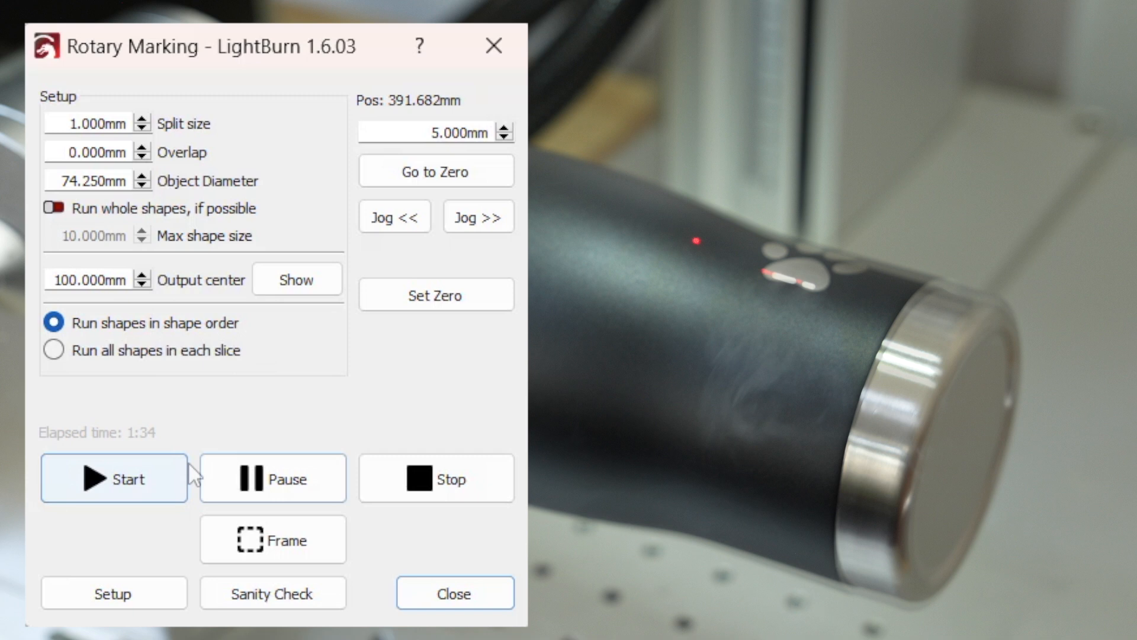
{"action": "left_click", "coordinate": [54, 350]}
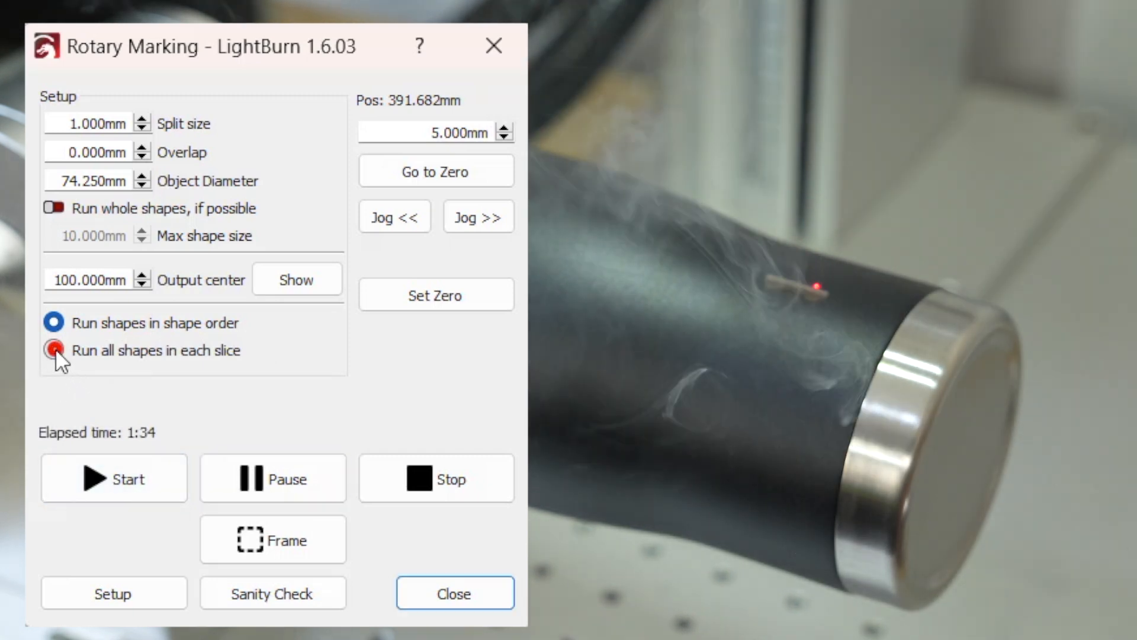
{"action": "left_click", "coordinate": [55, 350]}
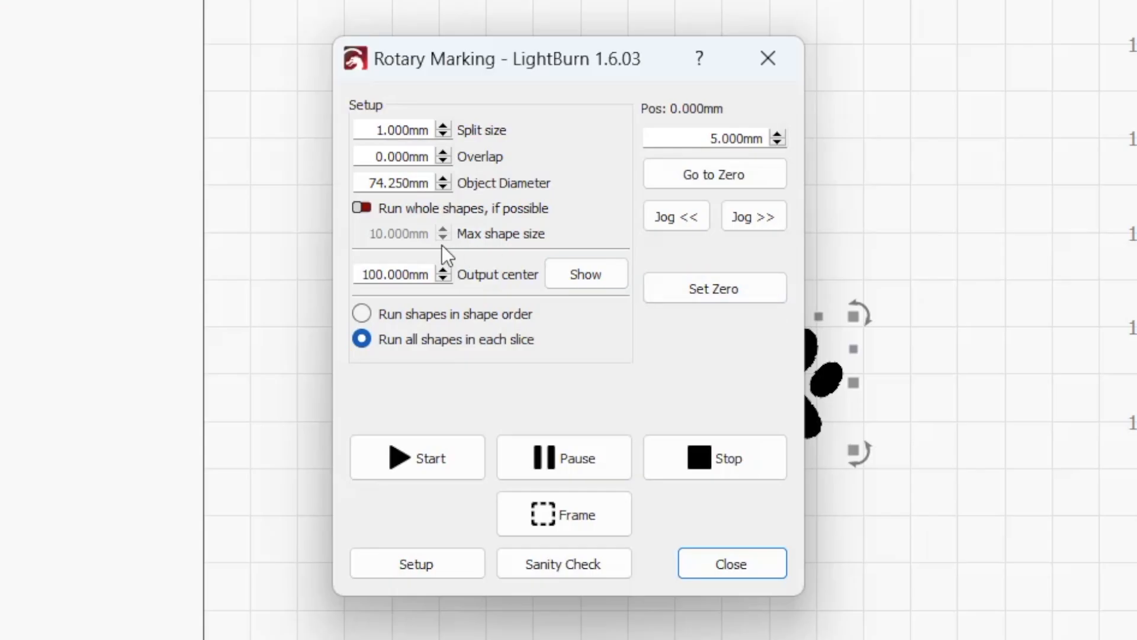
{"action": "mouse_move", "coordinate": [502, 290]}
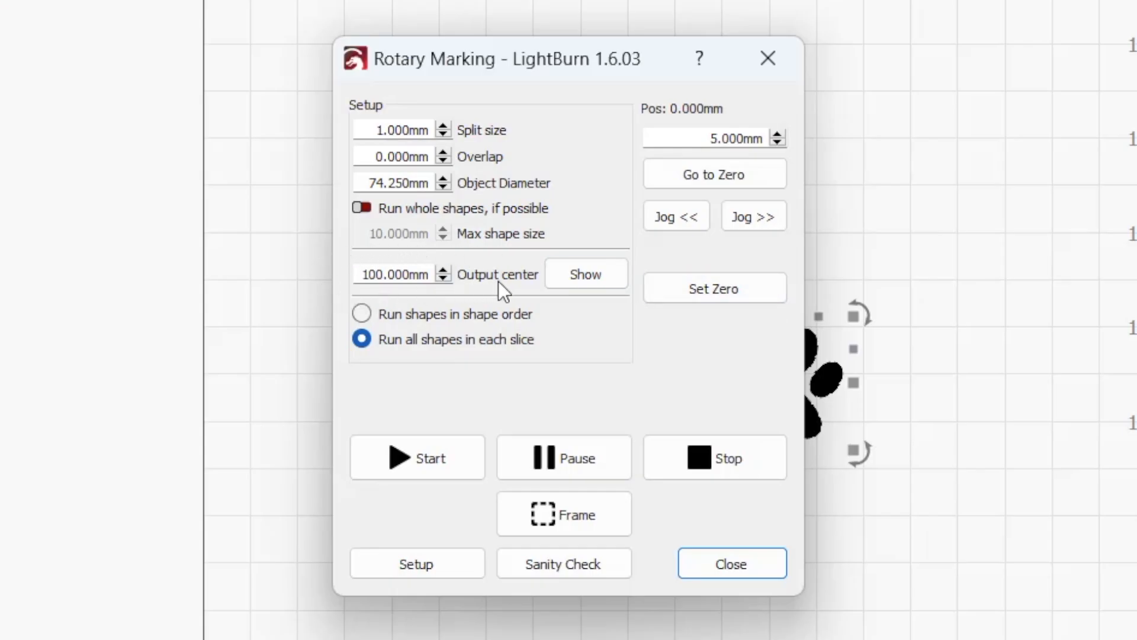
{"action": "mouse_move", "coordinate": [528, 250]}
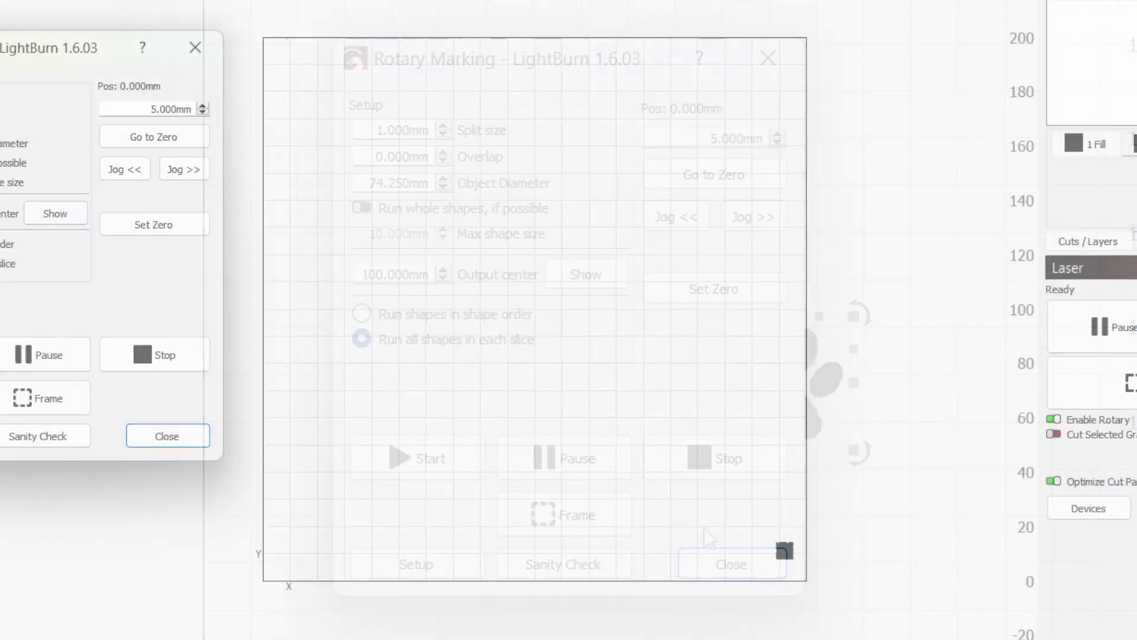
{"action": "left_click", "coordinate": [731, 564]}
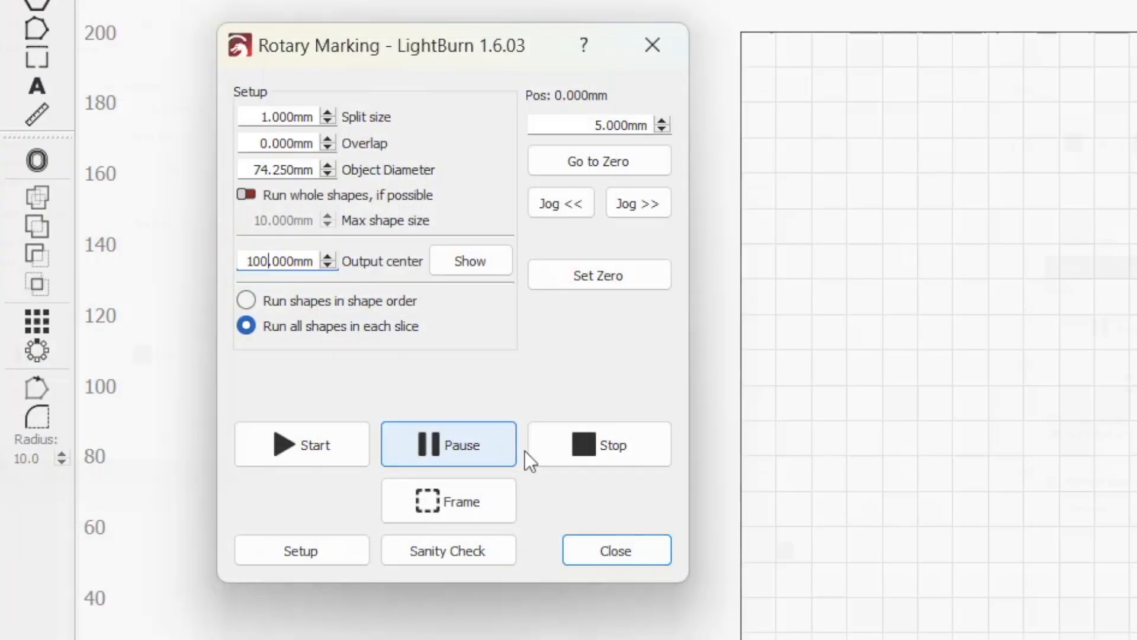
{"action": "left_click", "coordinate": [327, 255]}
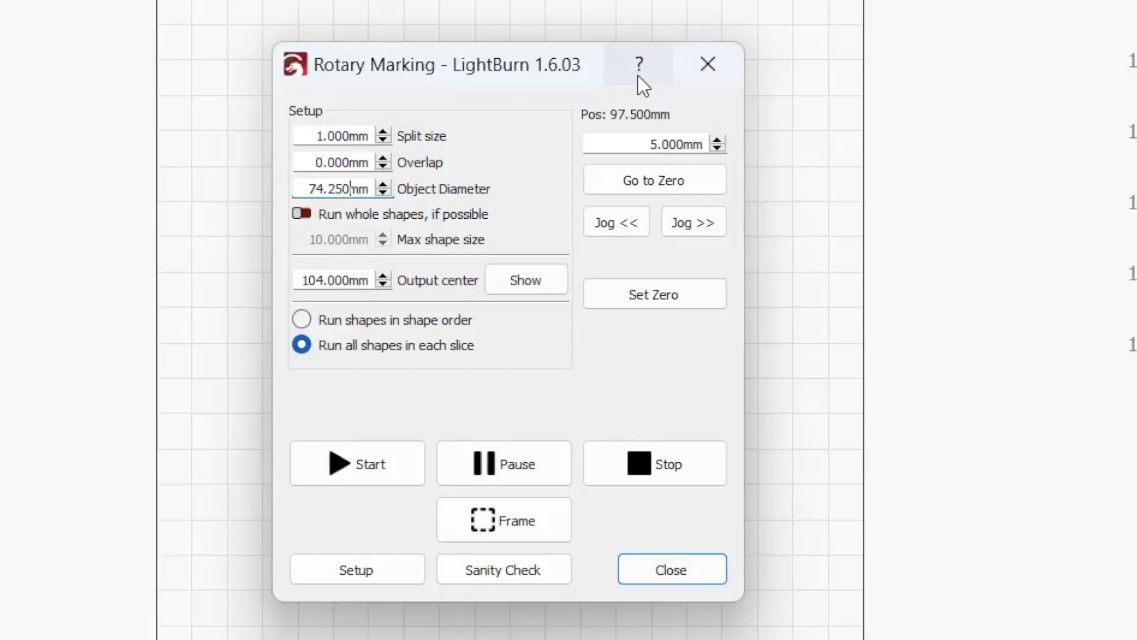
{"action": "mouse_move", "coordinate": [674, 280]}
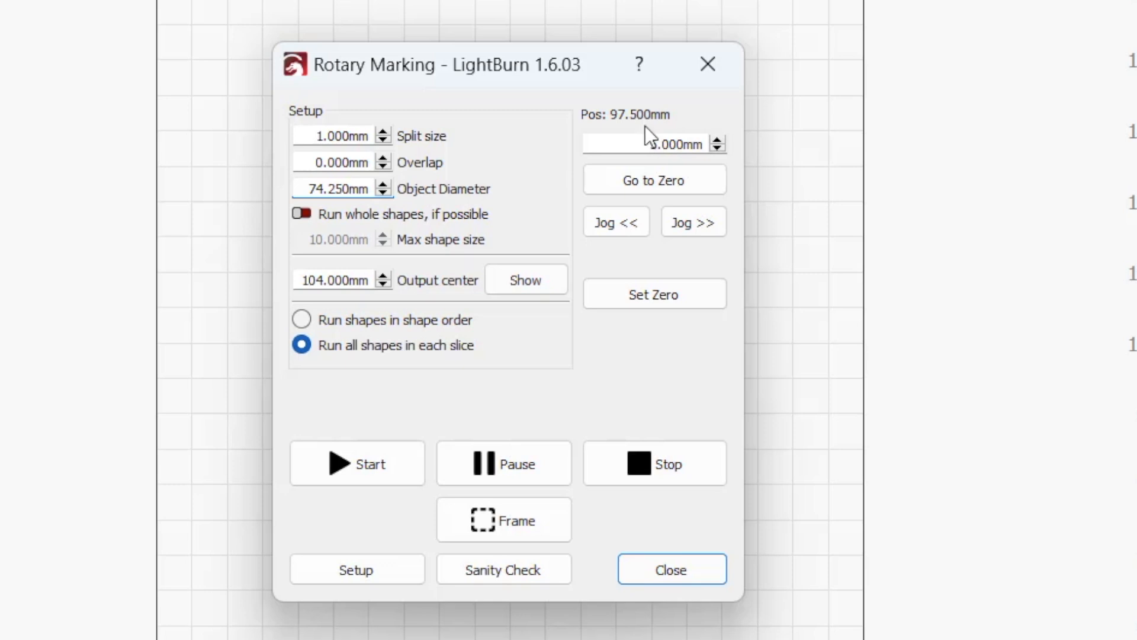
Step: Set the jog distance, go to zero, jog forward one step and set that position as zero
{"action": "left_click", "coordinate": [654, 179]}
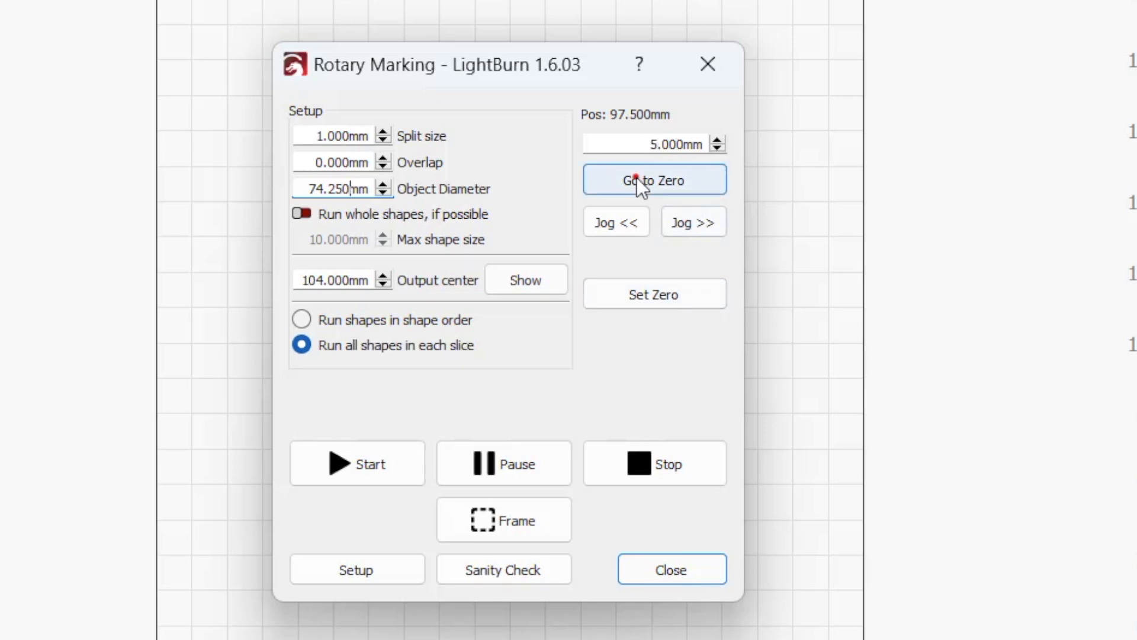
{"action": "left_click", "coordinate": [1028, 288]}
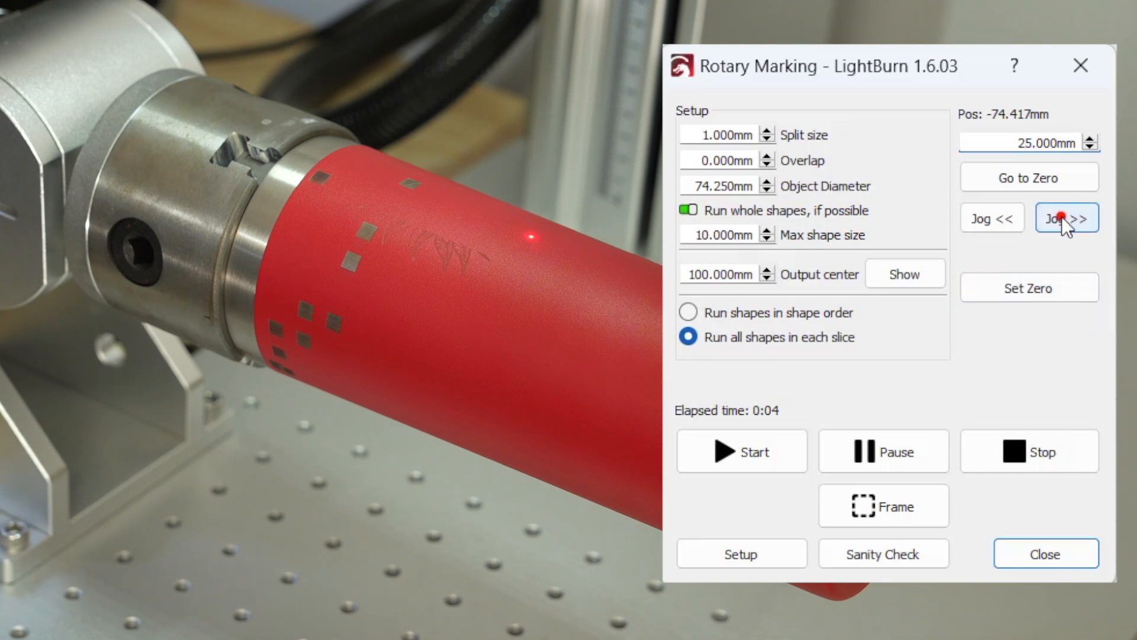
{"action": "left_click", "coordinate": [1066, 218]}
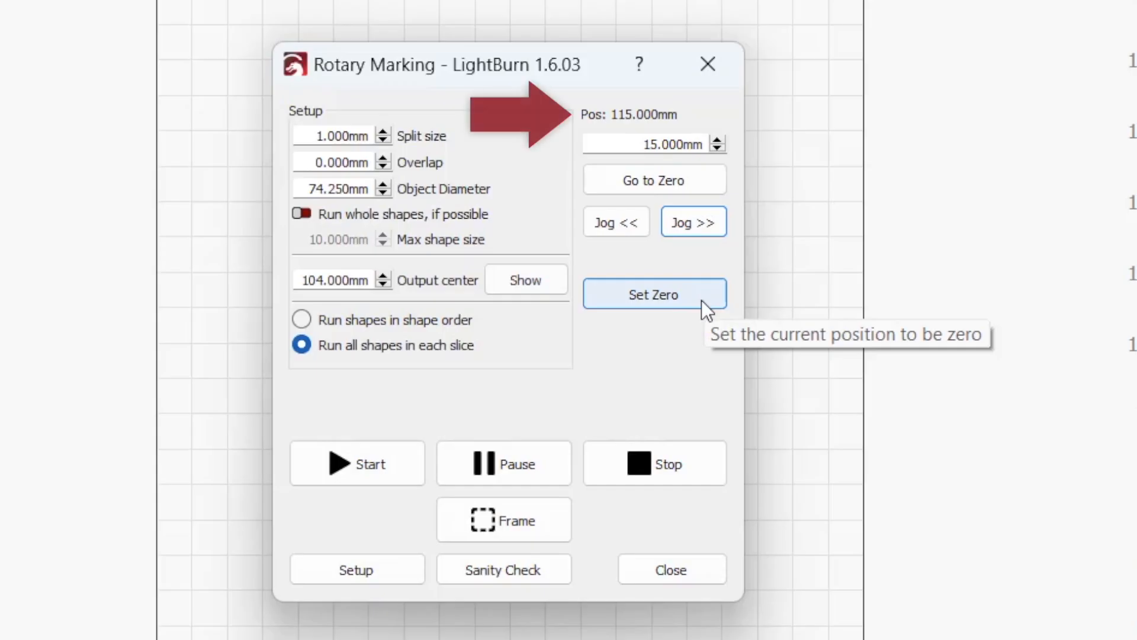
{"action": "left_click", "coordinate": [653, 294]}
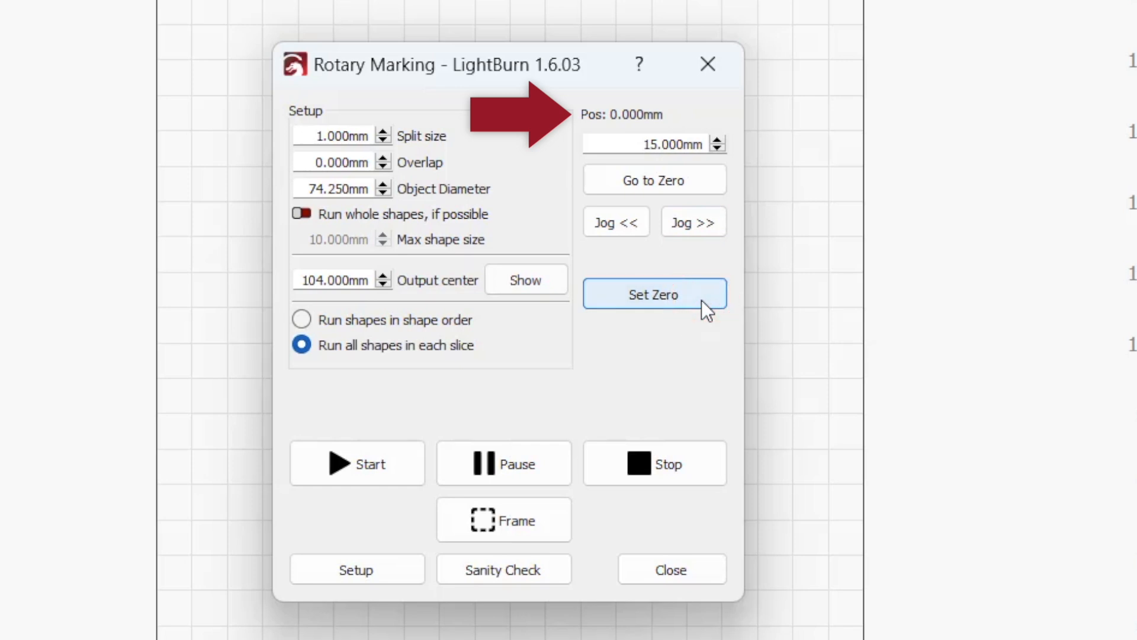
{"action": "left_click", "coordinate": [670, 569]}
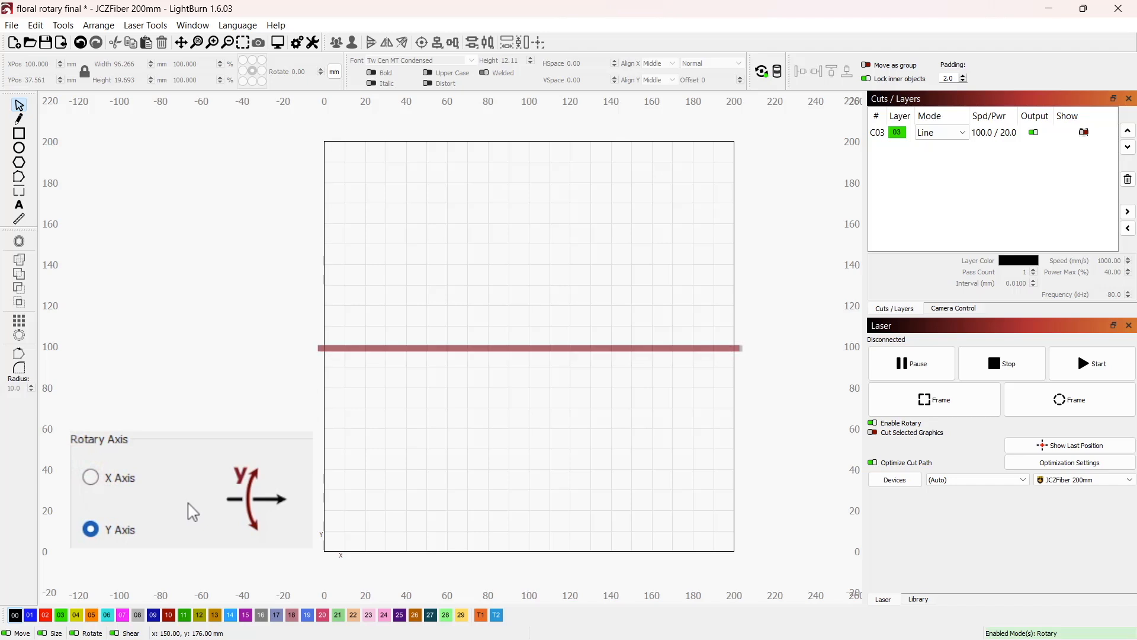
Step: Drag the LightBurn logo onto the red output center line at 100 mm
{"action": "left_click", "coordinate": [90, 477]}
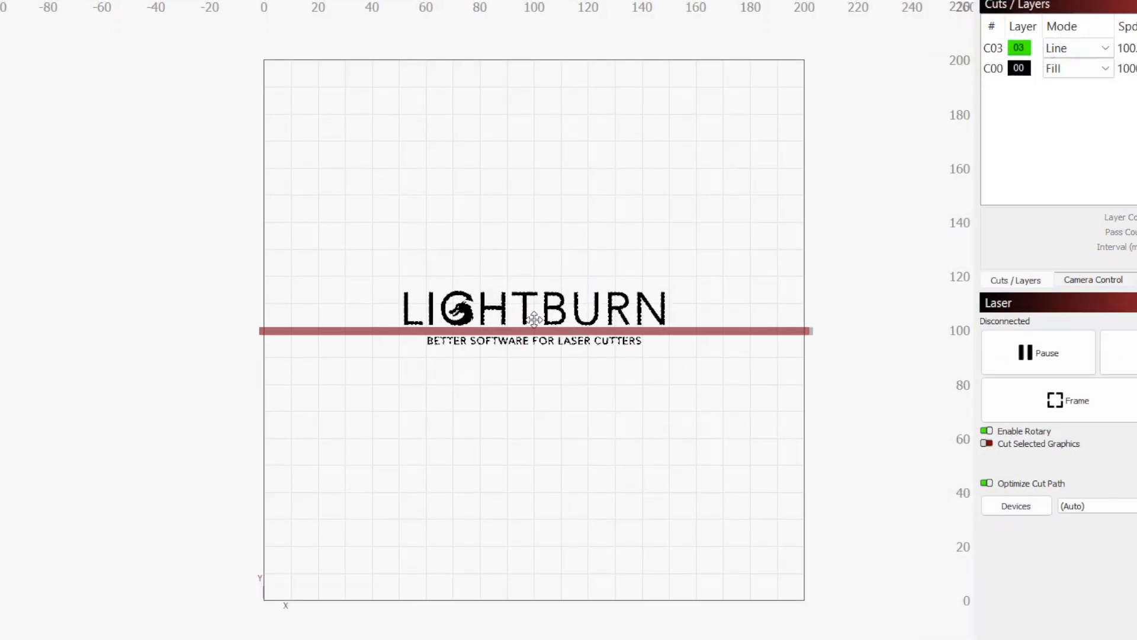
{"action": "left_click_drag", "start_coordinate": [534, 318], "coordinate": [534, 290]}
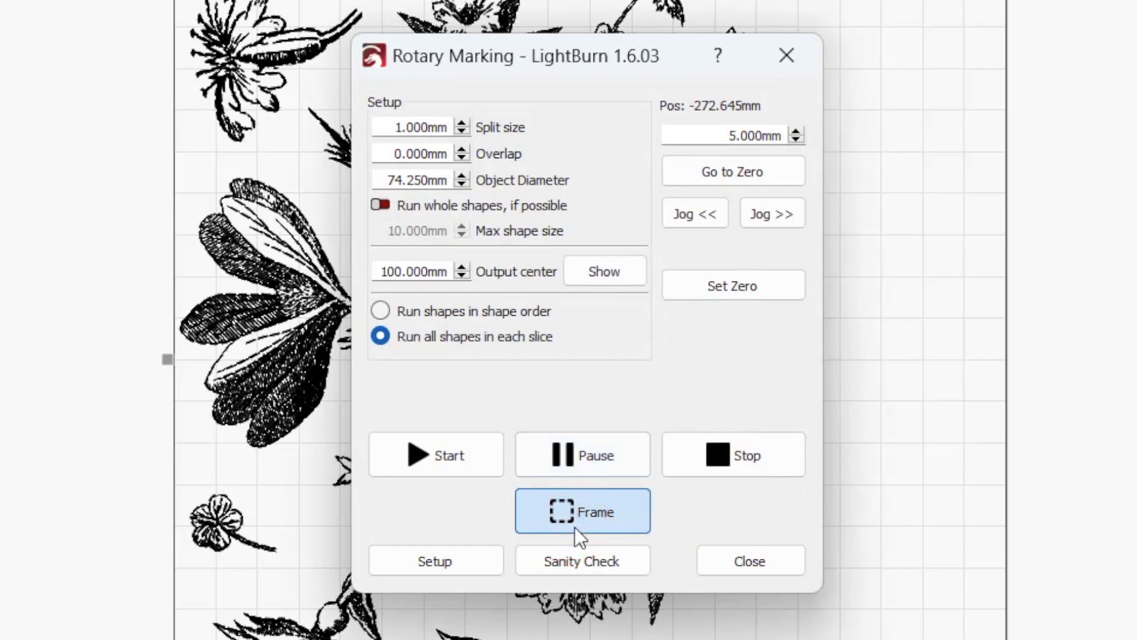
Step: Frame the flower wrap and step through its slices with Next Slice four times
{"action": "left_click", "coordinate": [582, 509]}
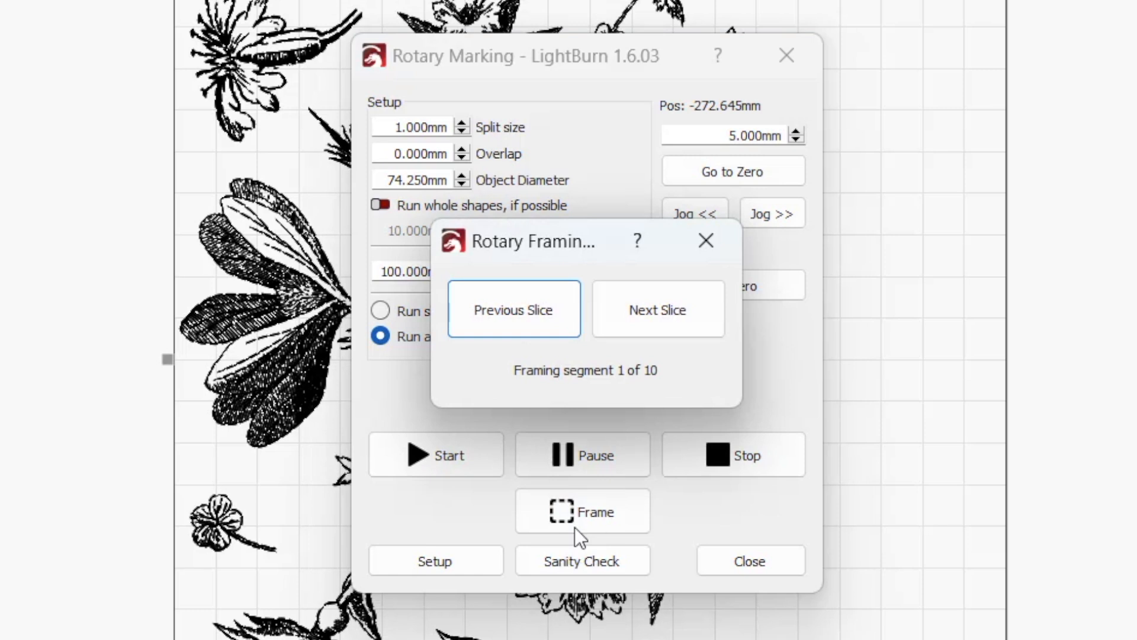
{"action": "mouse_move", "coordinate": [673, 384]}
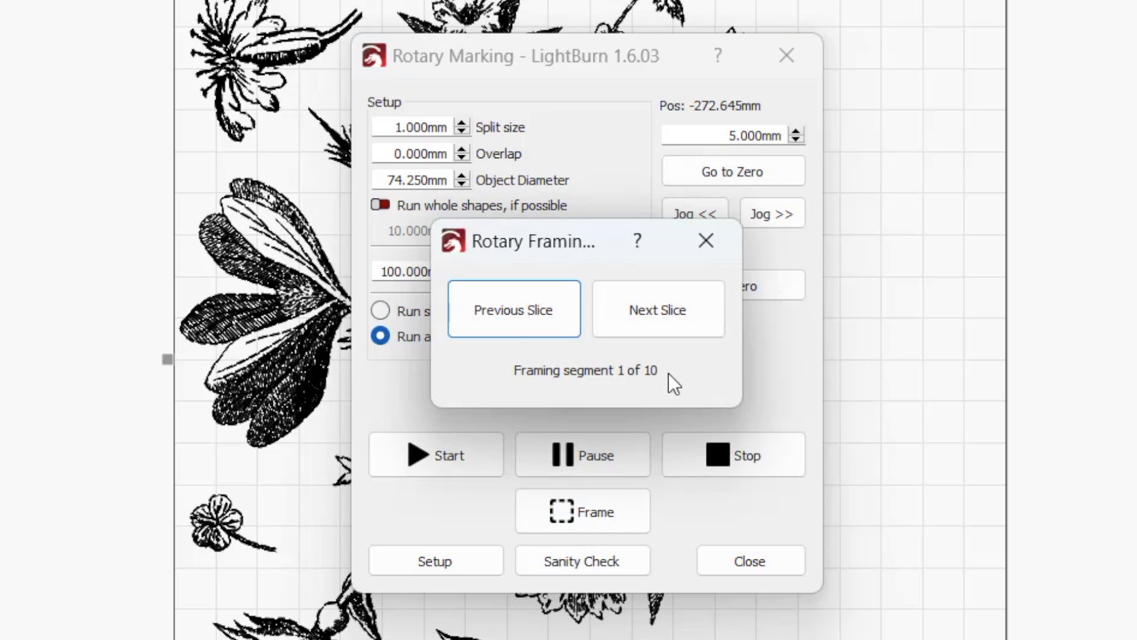
{"action": "left_click", "coordinate": [657, 310]}
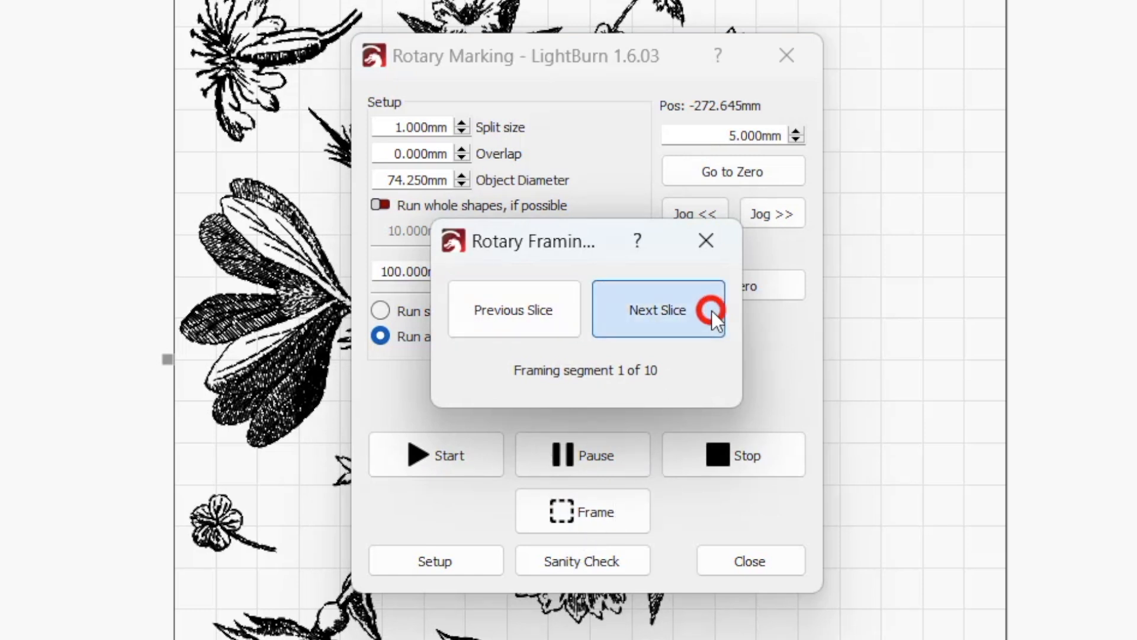
{"action": "left_click", "coordinate": [658, 309]}
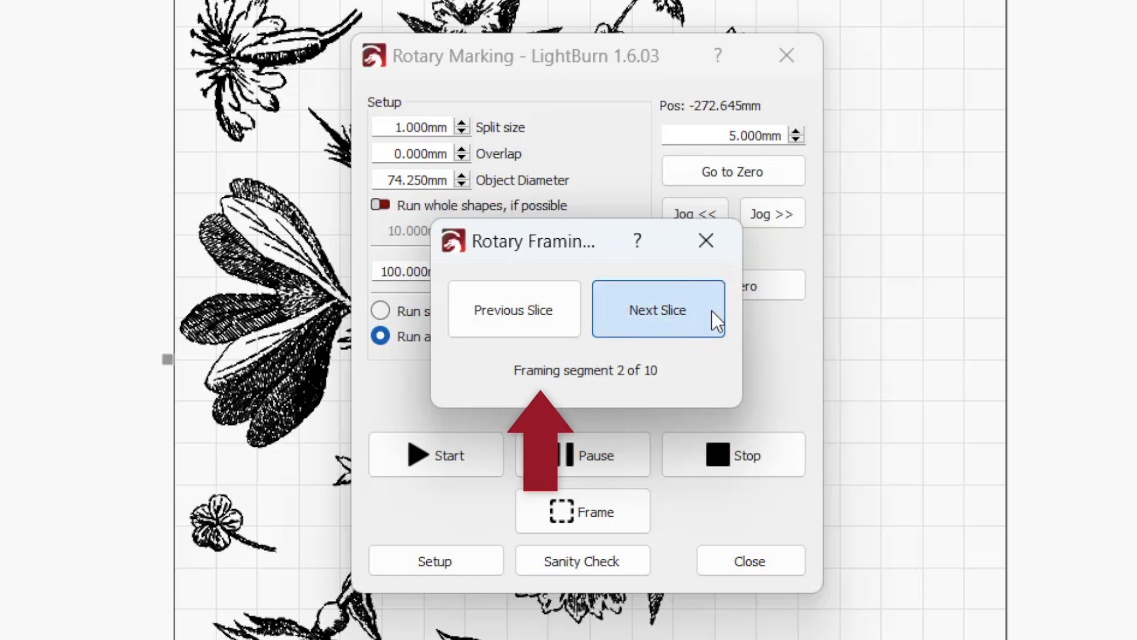
{"action": "left_click", "coordinate": [658, 310]}
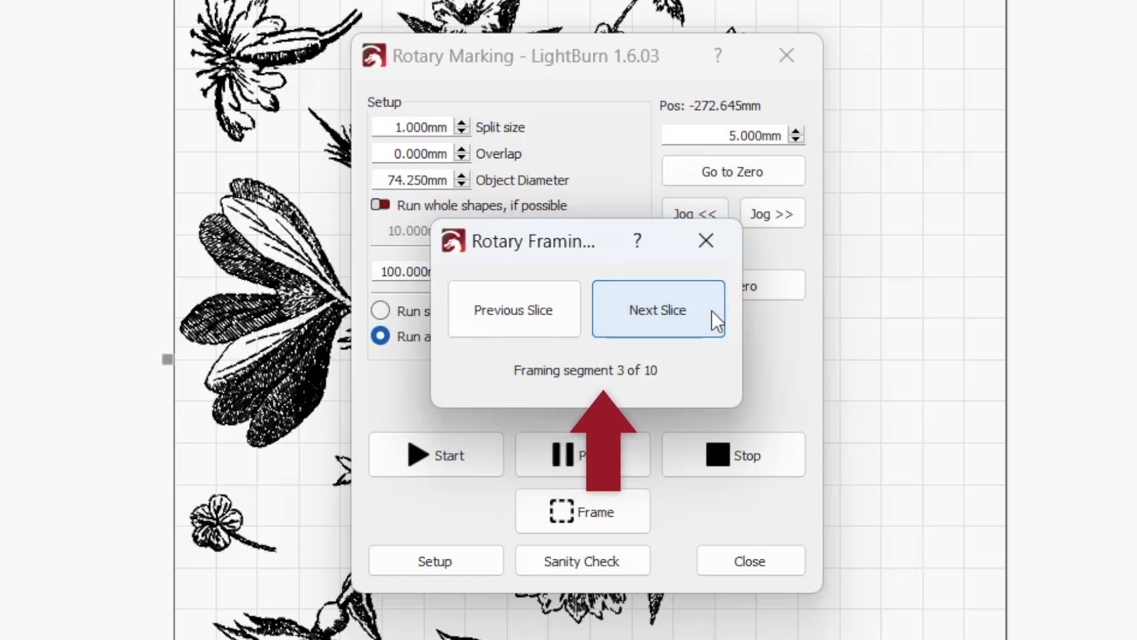
{"action": "left_click", "coordinate": [657, 309]}
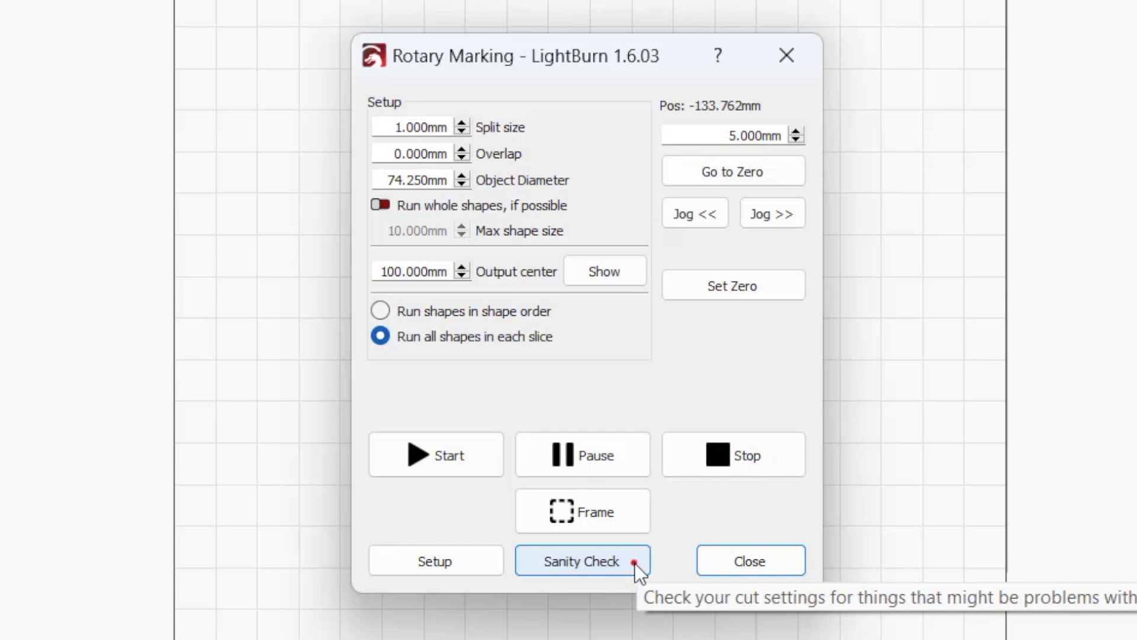
Step: Run Sanity Check, dismiss the scan angle warning, send to laser and dismiss the issues list
{"action": "left_click", "coordinate": [582, 560]}
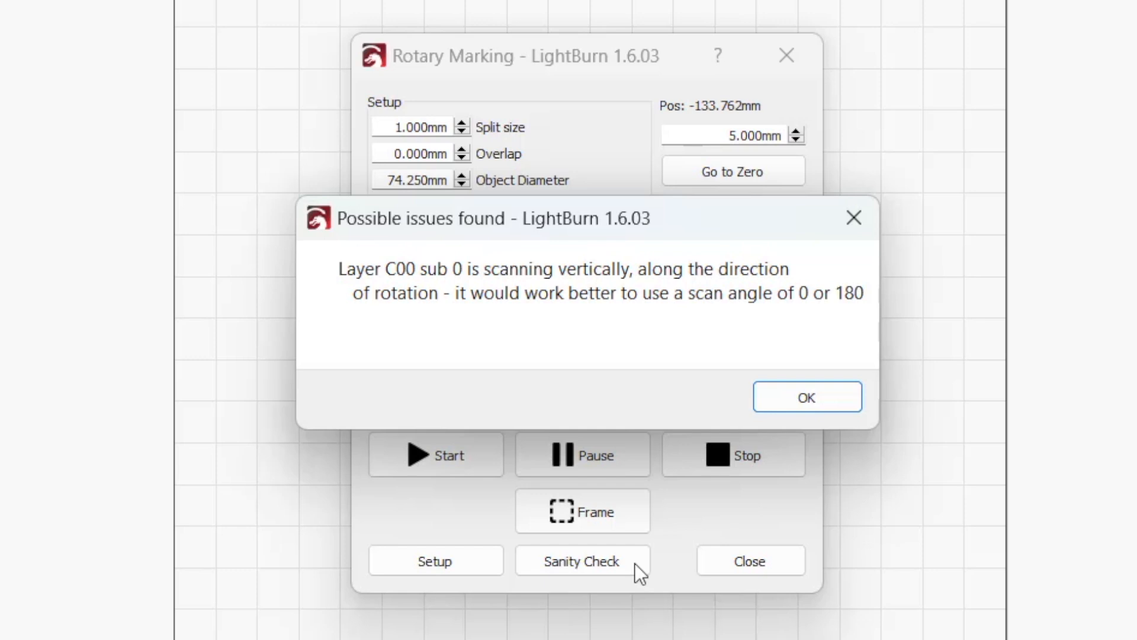
{"action": "left_click", "coordinate": [807, 396]}
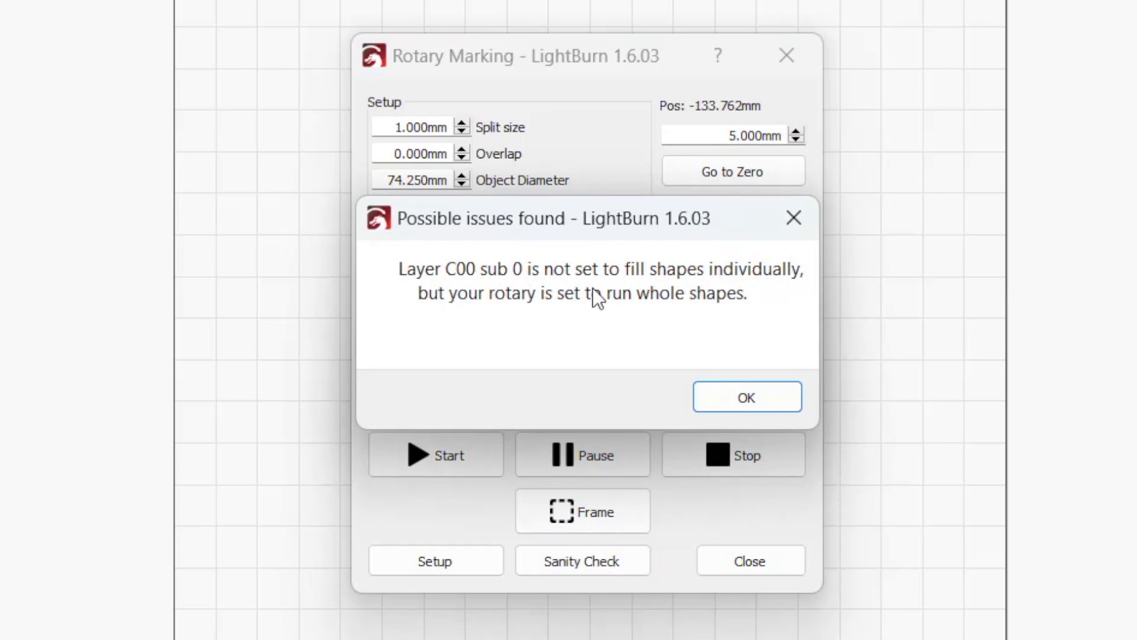
{"action": "mouse_move", "coordinate": [554, 374]}
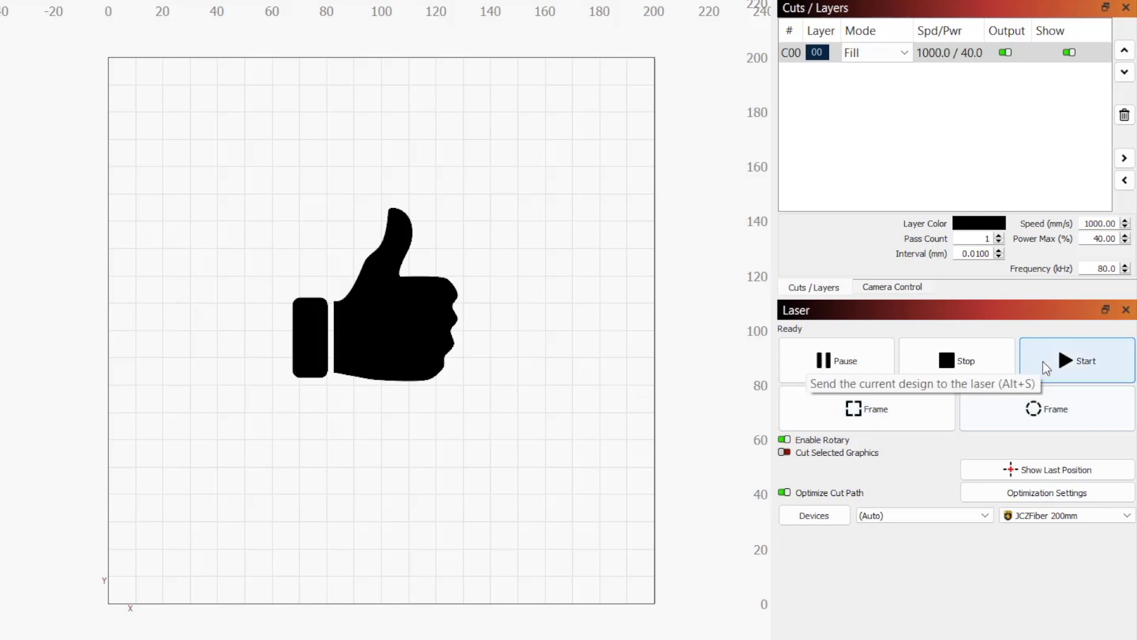
{"action": "left_click", "coordinate": [1078, 360]}
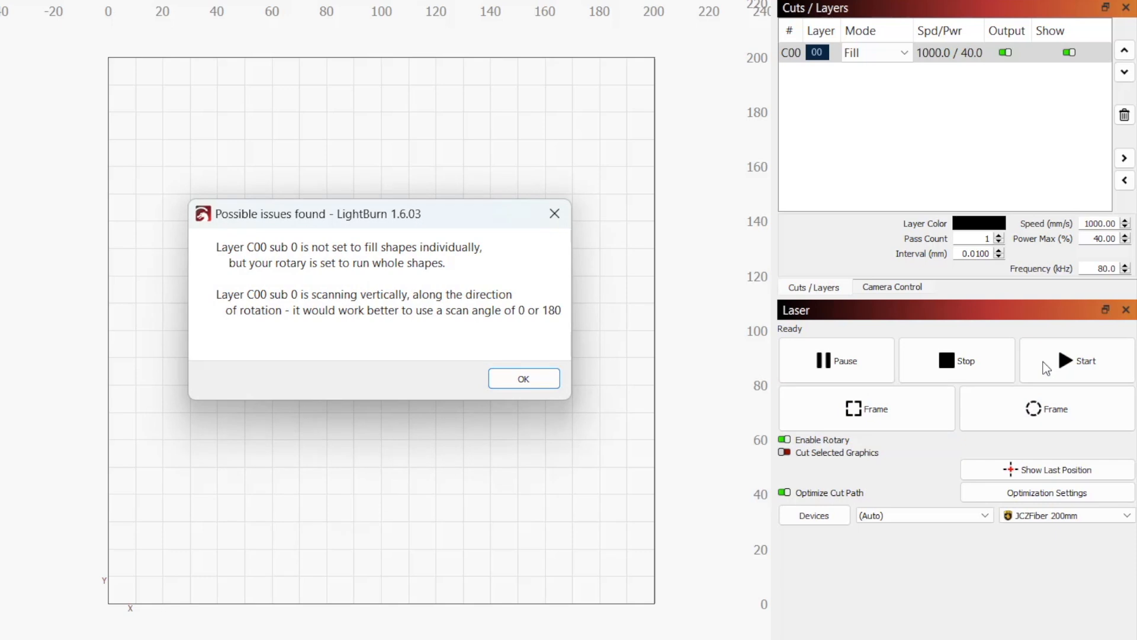
{"action": "left_click", "coordinate": [523, 378]}
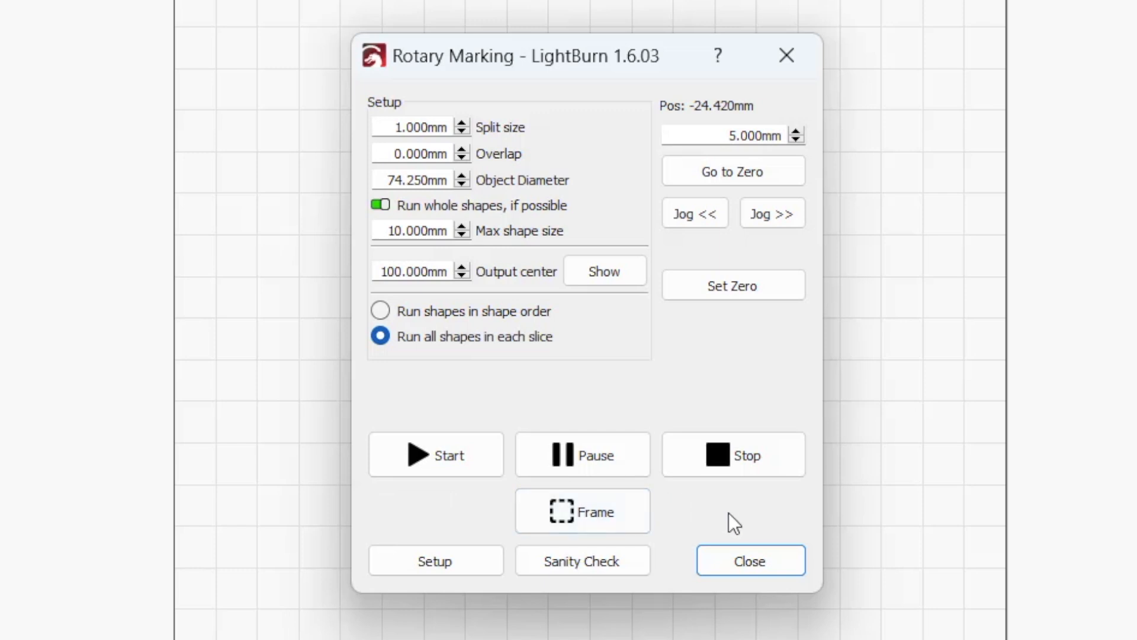
{"action": "mouse_move", "coordinate": [393, 424]}
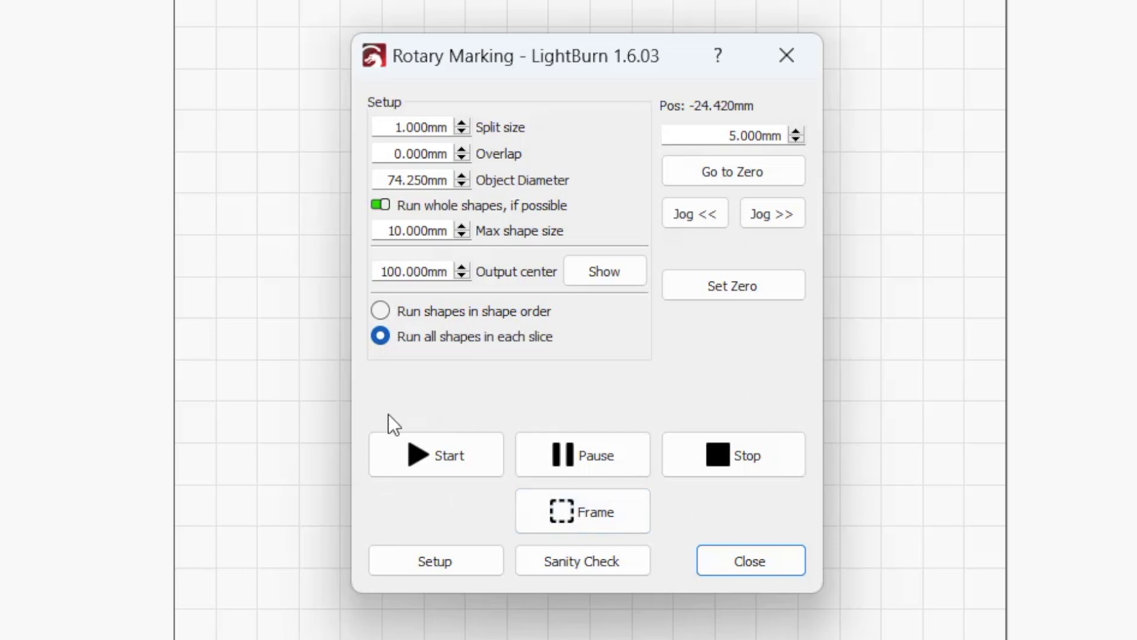
{"action": "mouse_move", "coordinate": [508, 508]}
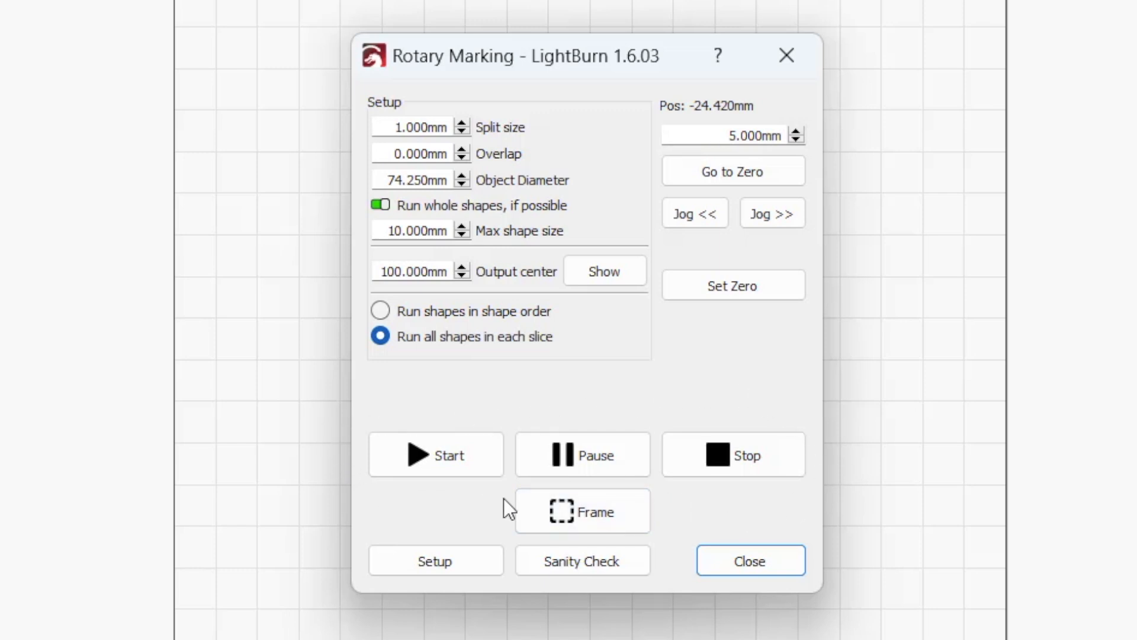
Step: Start the rotary engraving job, processing slice 1 of 64
{"action": "left_click", "coordinate": [435, 455]}
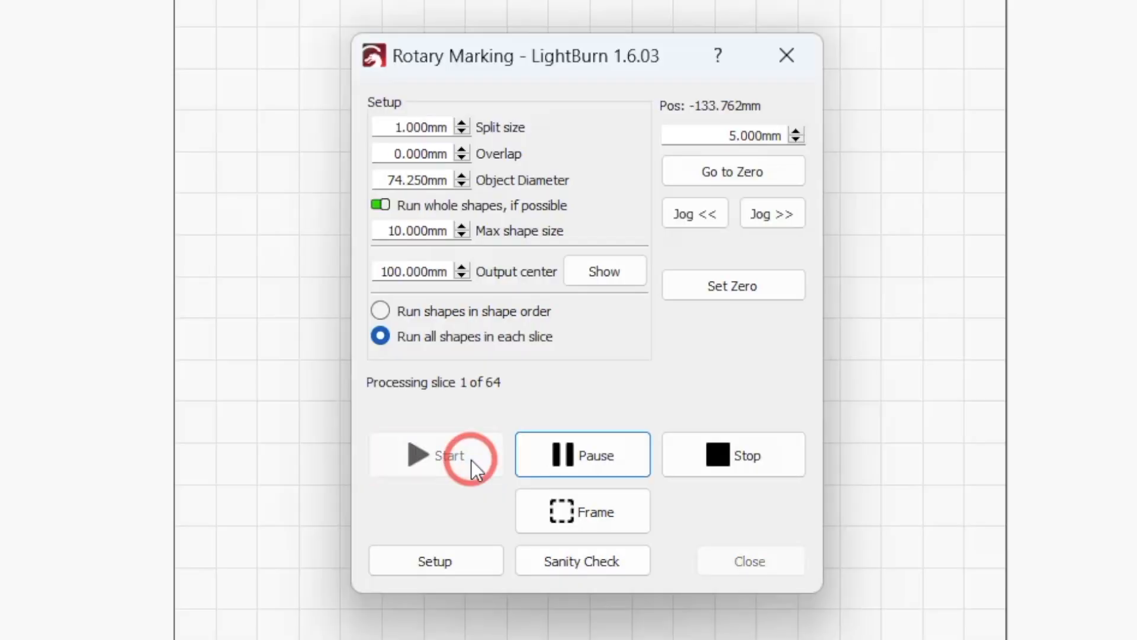